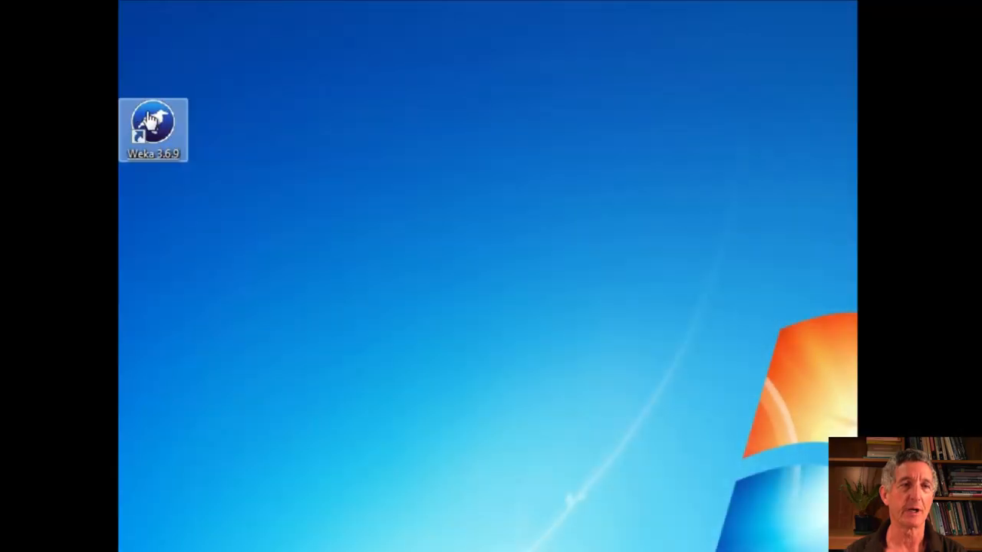
- Start Weka from the desktop, launch Explorer and browse the open-file dialog into the Weka datasets folder
{"action": "double_click", "coordinate": [154, 128]}
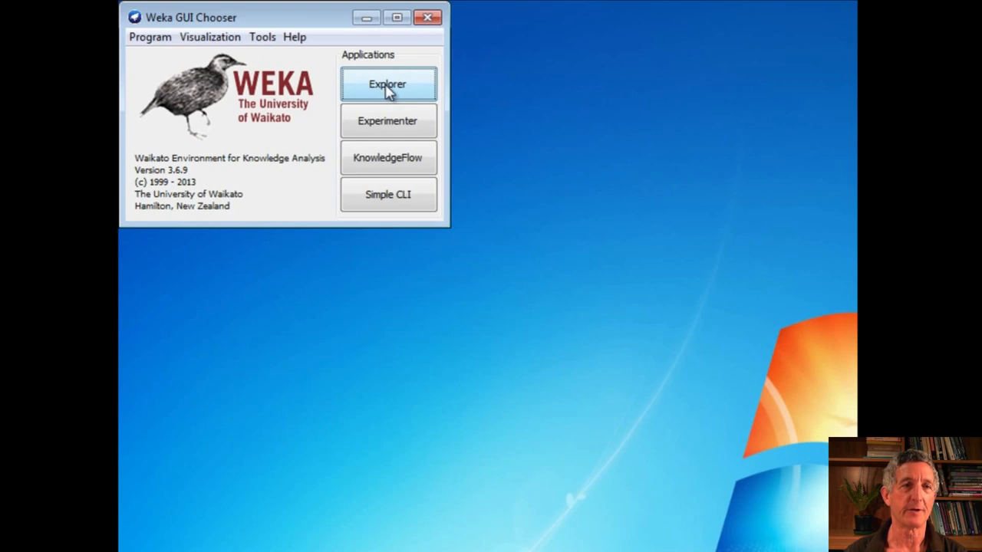
{"action": "left_click", "coordinate": [386, 83]}
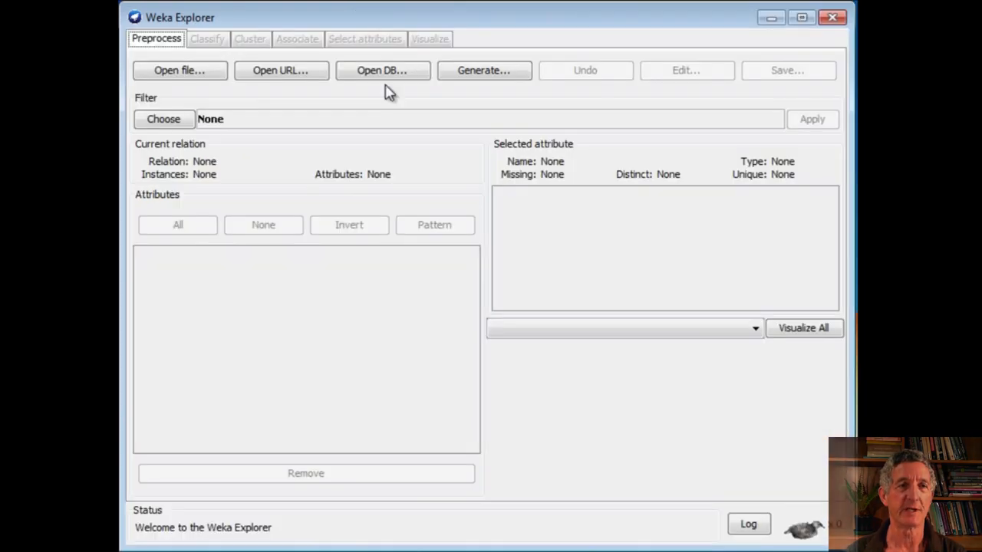
{"action": "left_click", "coordinate": [180, 71]}
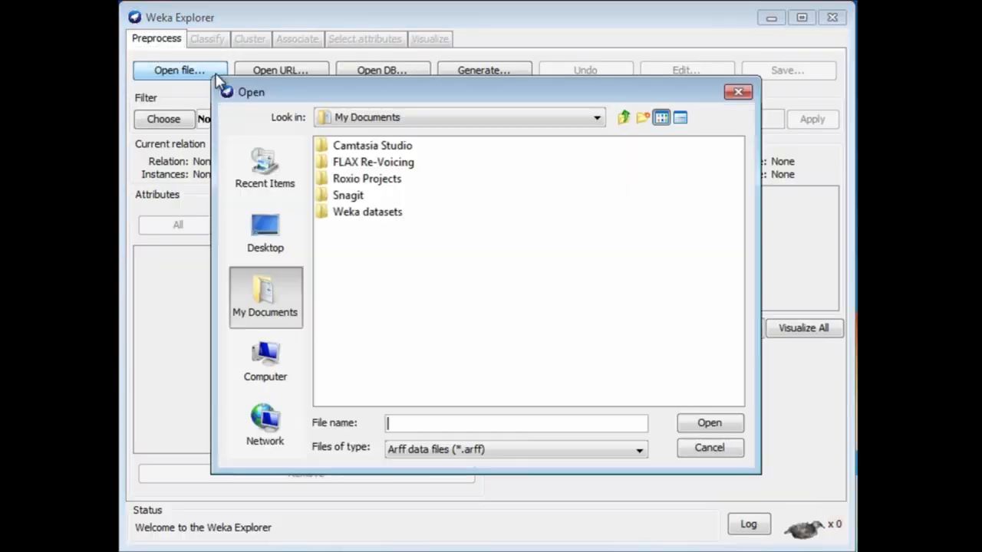
{"action": "mouse_move", "coordinate": [376, 177]}
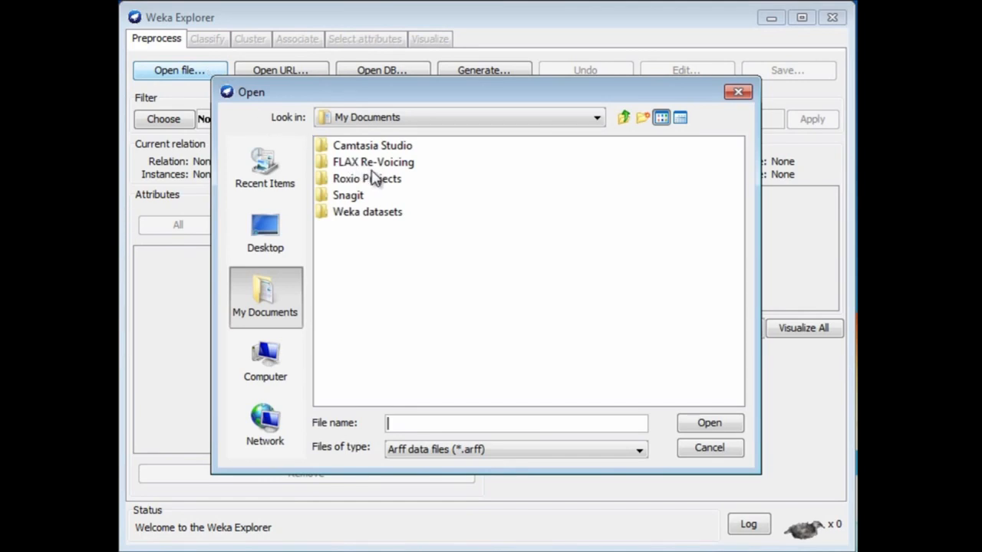
{"action": "mouse_move", "coordinate": [390, 218]}
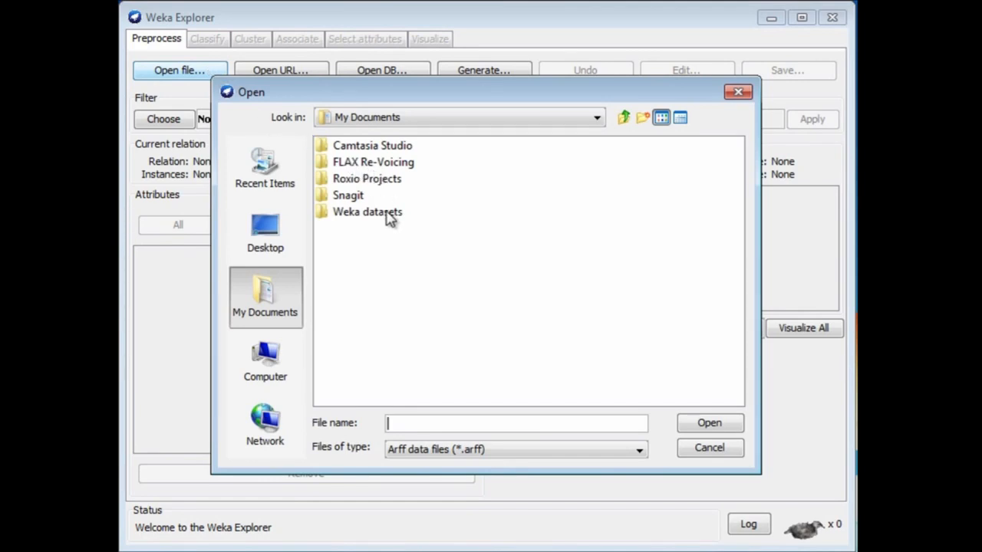
{"action": "left_click", "coordinate": [366, 212]}
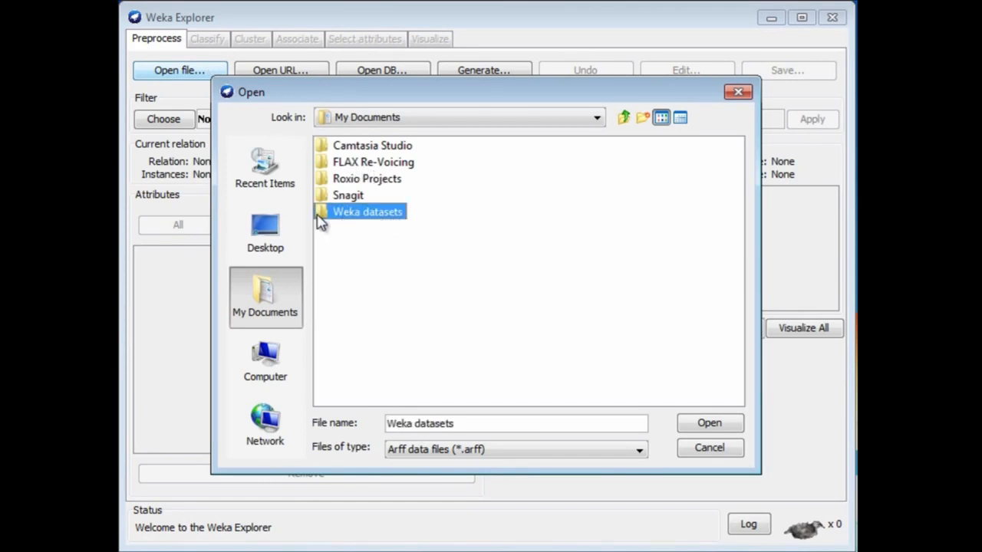
{"action": "double_click", "coordinate": [367, 212]}
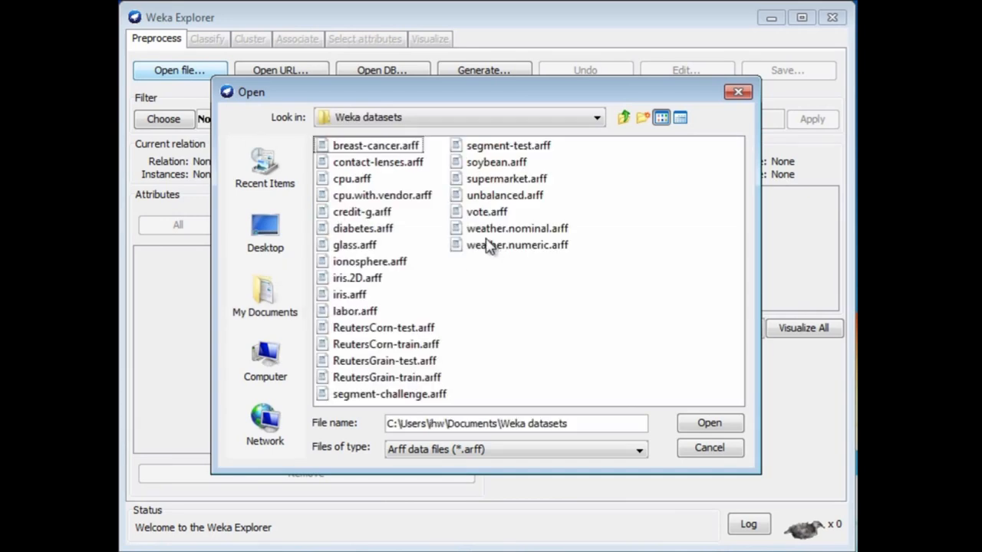
{"action": "mouse_move", "coordinate": [457, 233]}
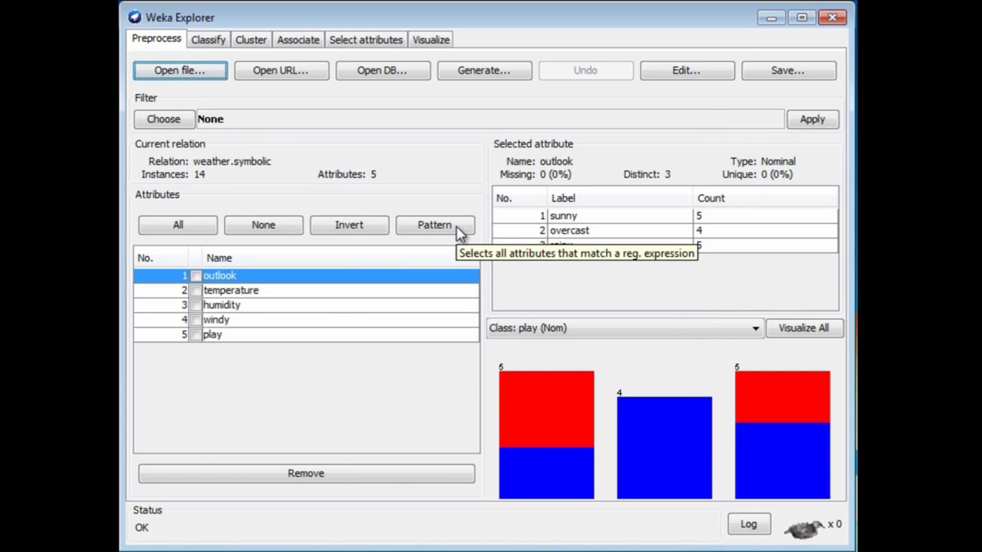
{"action": "mouse_move", "coordinate": [457, 233]}
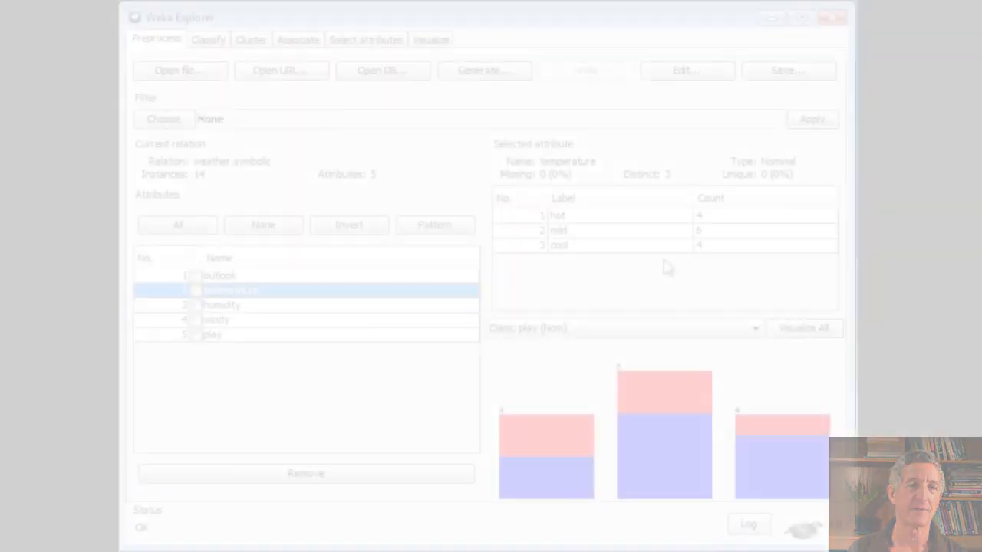
- Select the play attribute to see its 9 yes / 5 no split, keeping play as the class
{"action": "left_click", "coordinate": [212, 335]}
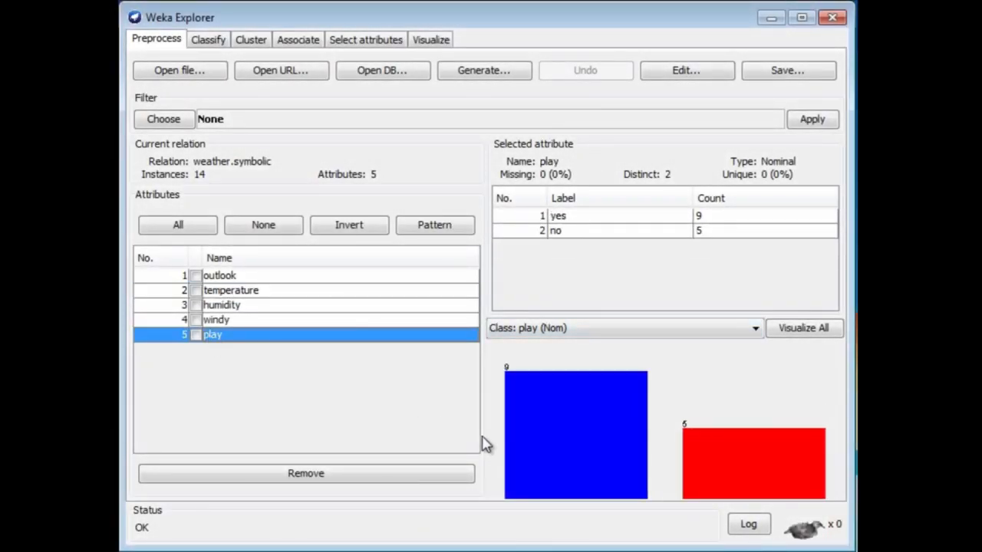
{"action": "mouse_move", "coordinate": [575, 448]}
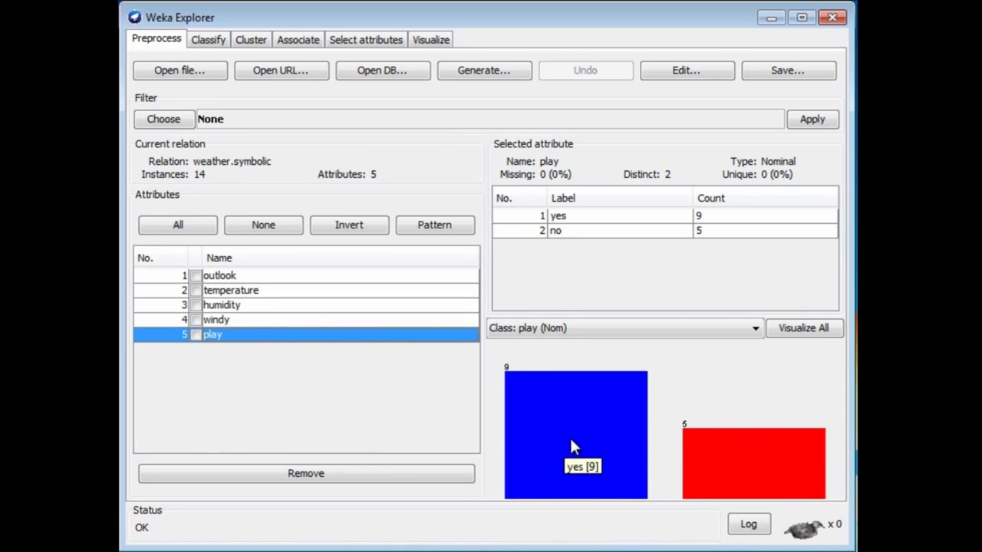
{"action": "mouse_move", "coordinate": [705, 457]}
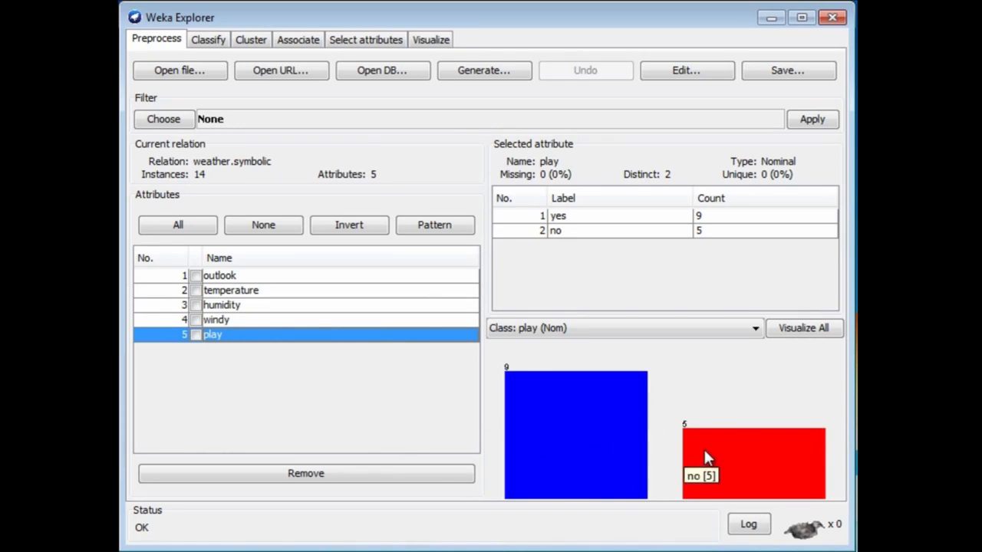
{"action": "mouse_move", "coordinate": [714, 454]}
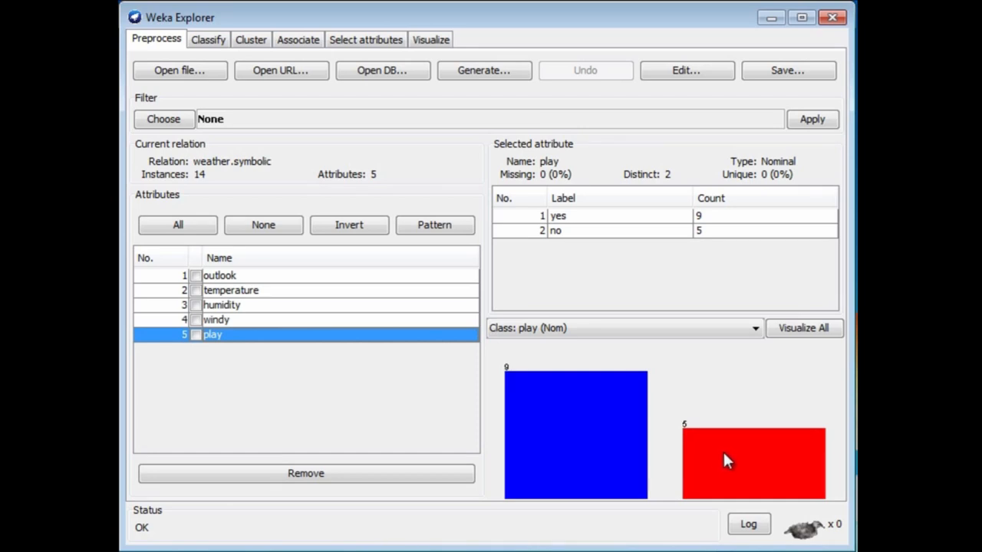
{"action": "mouse_move", "coordinate": [789, 344]}
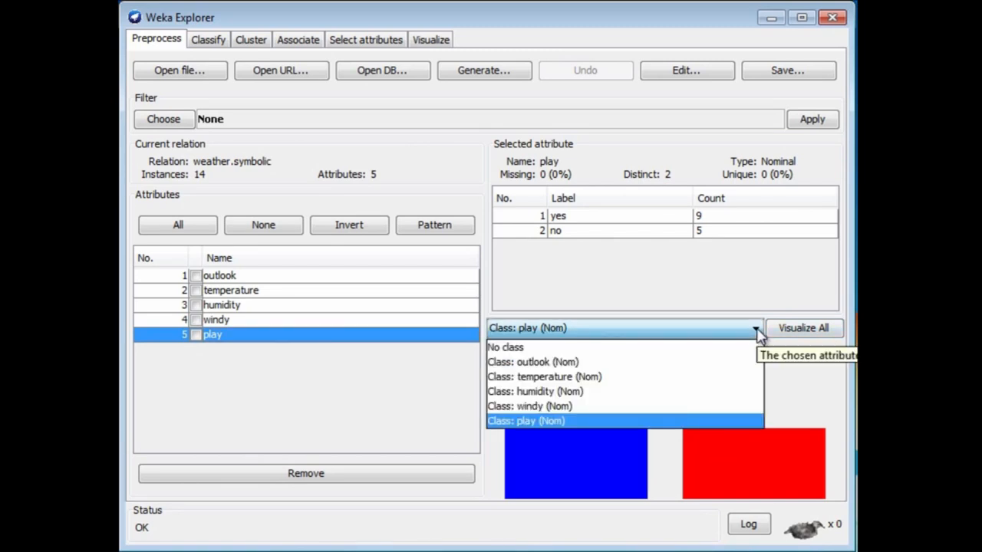
{"action": "mouse_move", "coordinate": [721, 363]}
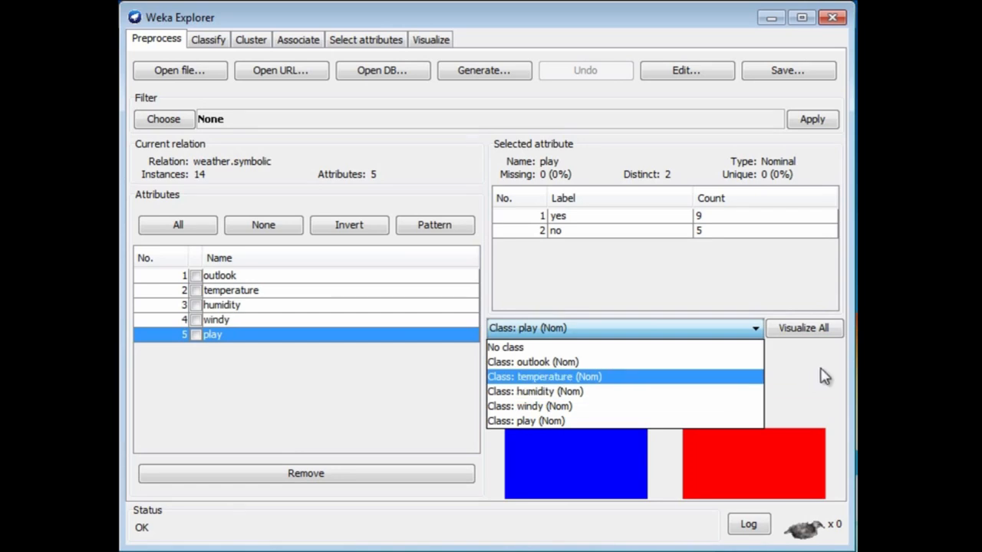
{"action": "left_click", "coordinate": [526, 421]}
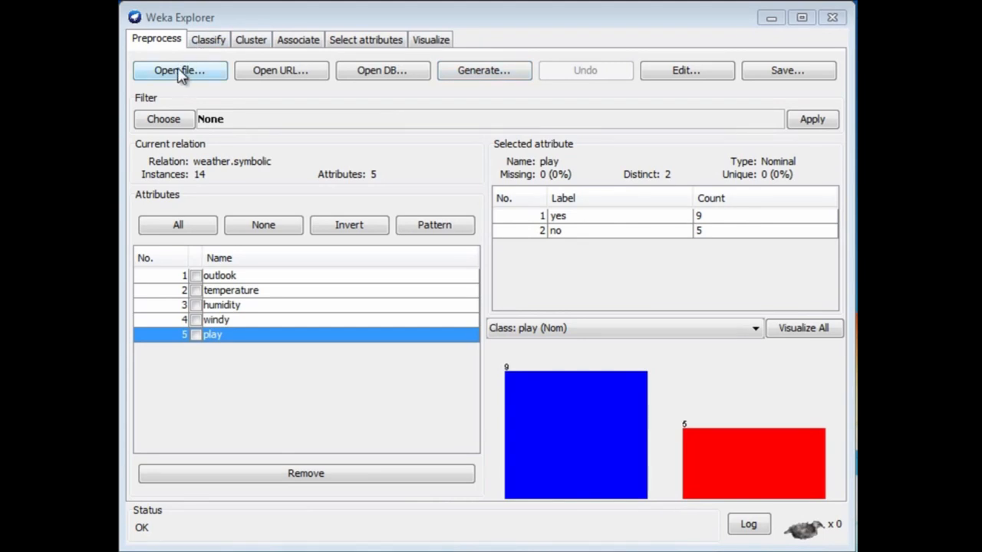
- Load weather.numeric.arff, view its 14 instances in the data viewer and close the viewer
{"action": "left_click", "coordinate": [180, 70]}
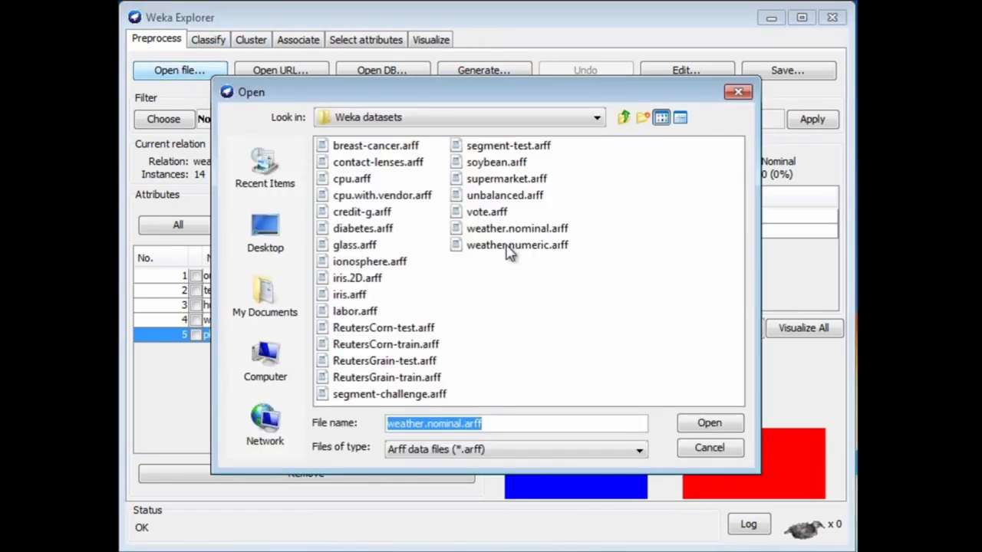
{"action": "left_click", "coordinate": [709, 423]}
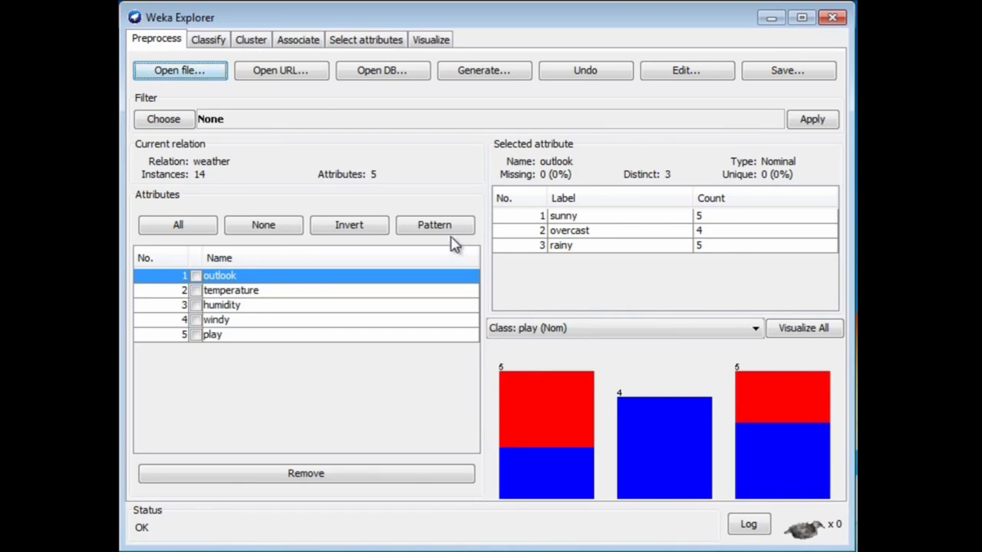
{"action": "mouse_move", "coordinate": [233, 181]}
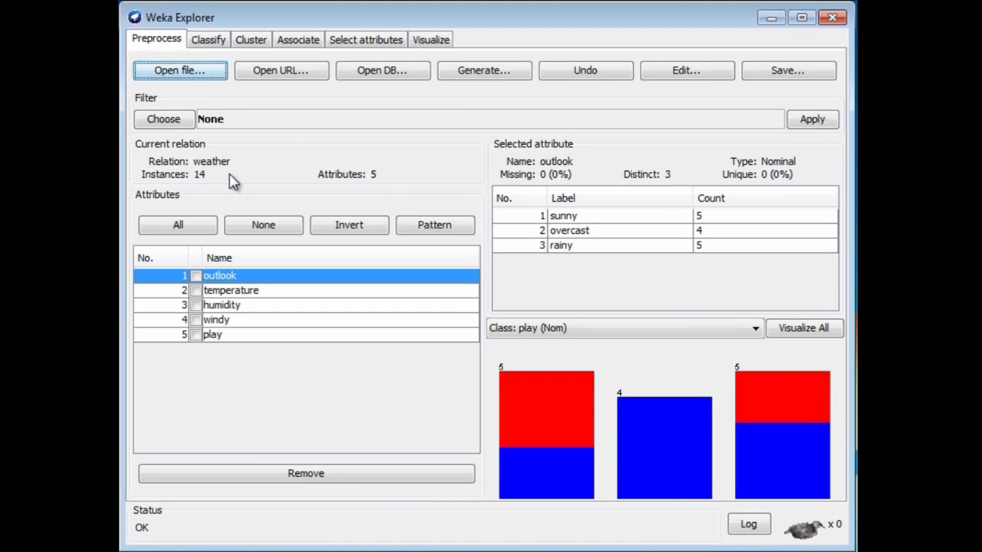
{"action": "mouse_move", "coordinate": [685, 92]}
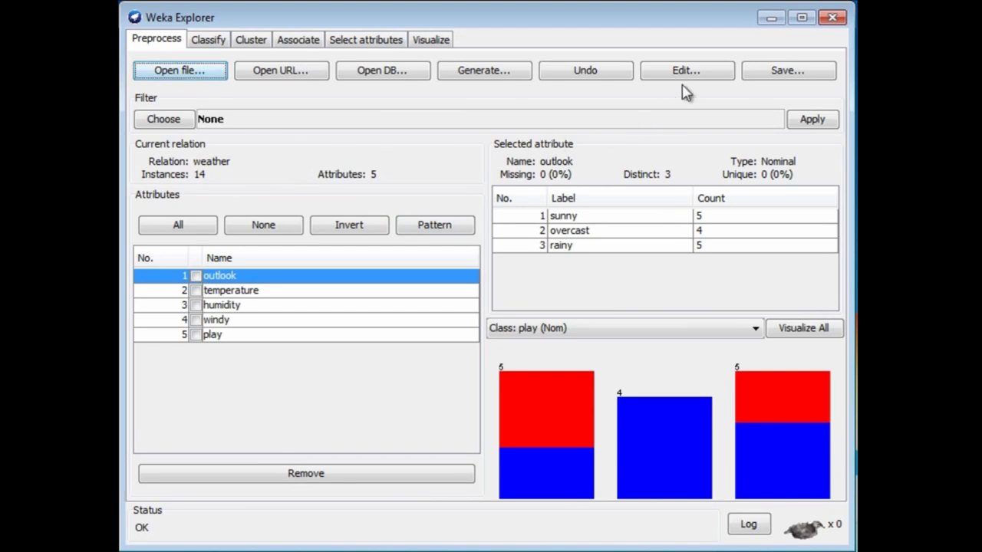
{"action": "left_click", "coordinate": [684, 71]}
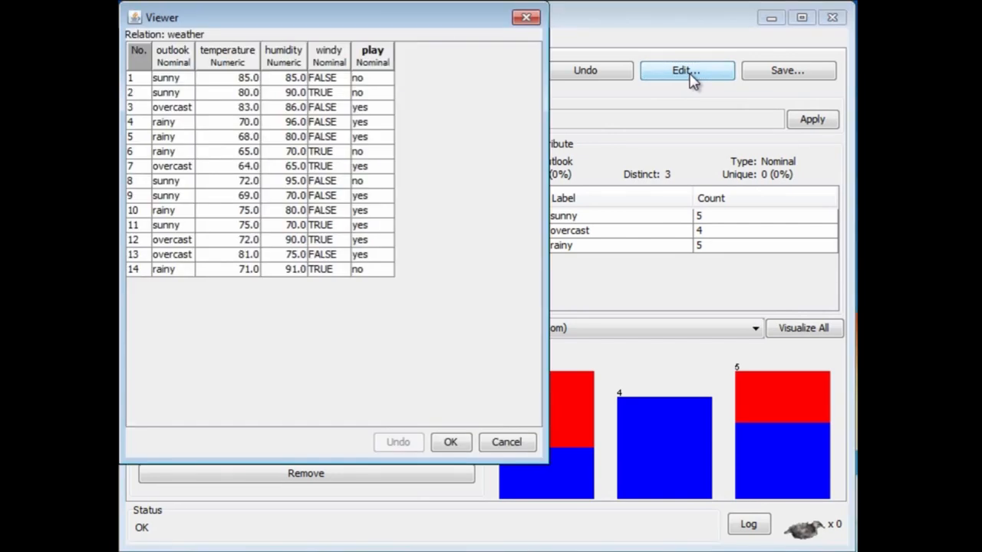
{"action": "mouse_move", "coordinate": [647, 95]}
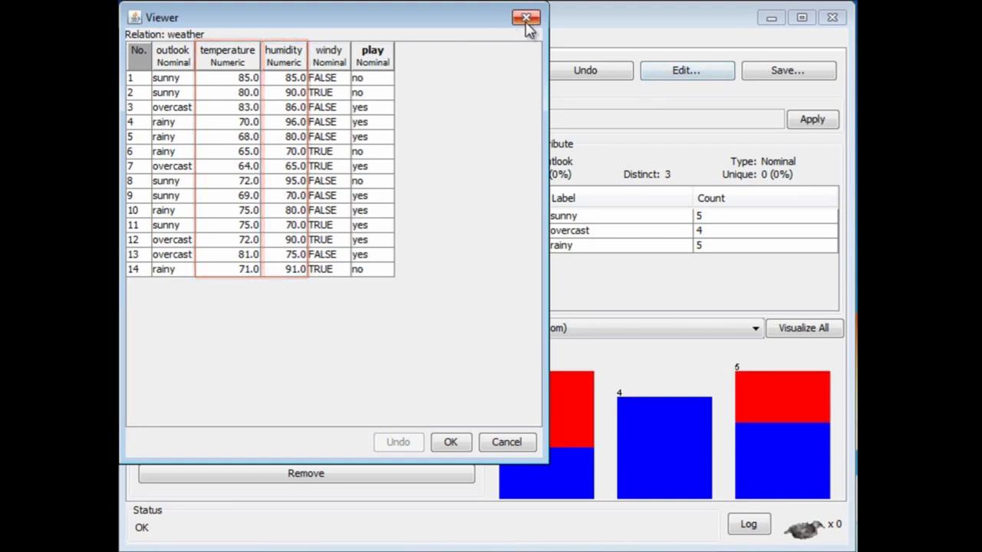
{"action": "left_click", "coordinate": [526, 17]}
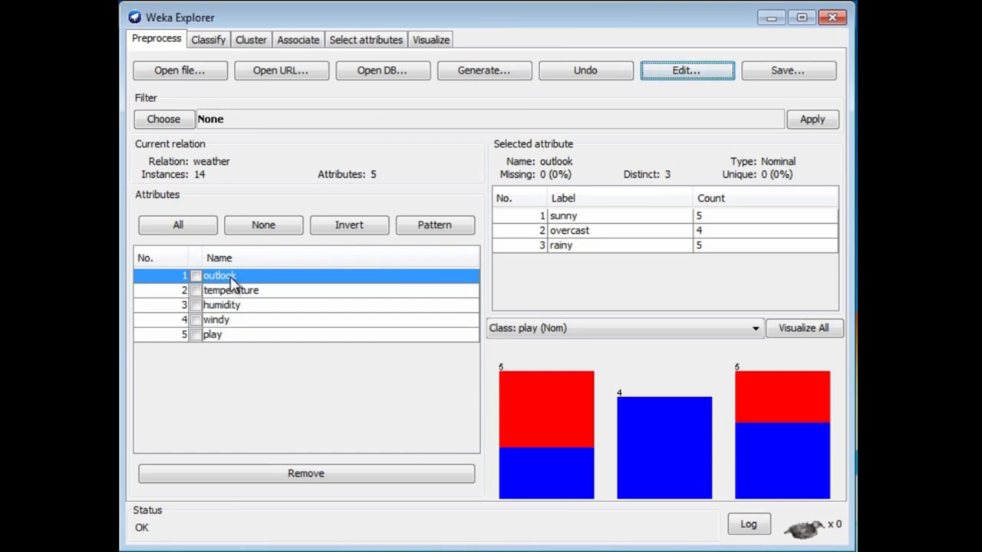
{"action": "mouse_move", "coordinate": [397, 279]}
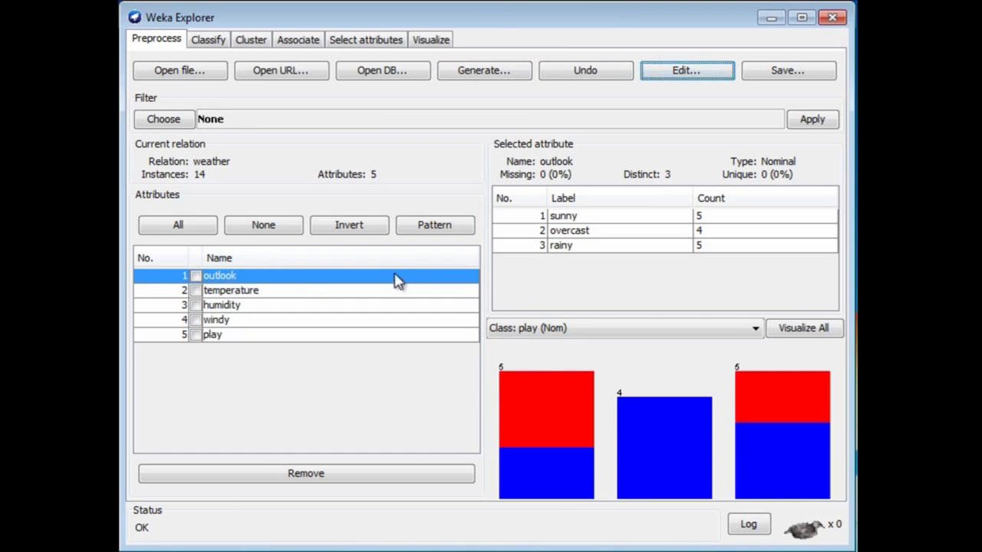
{"action": "mouse_move", "coordinate": [540, 277]}
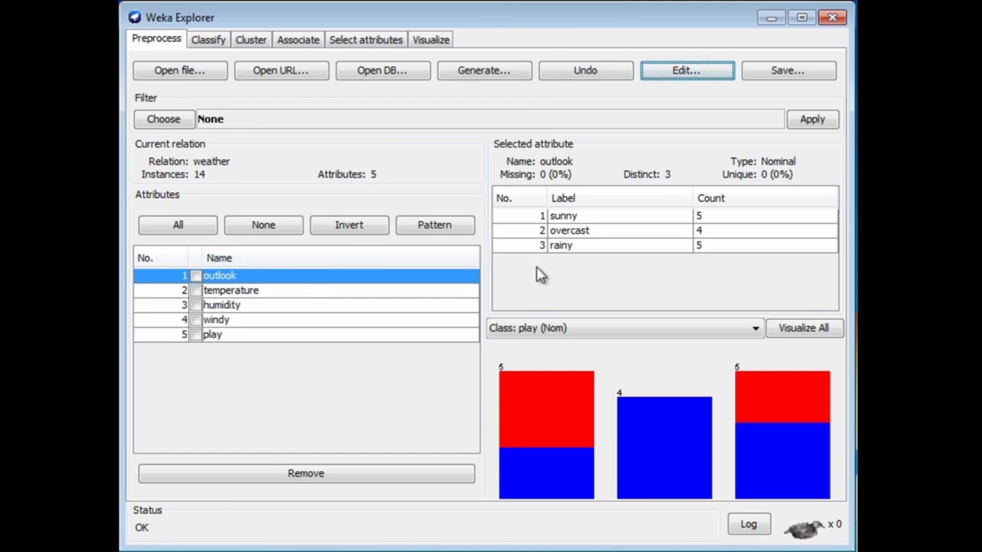
- View statistics for temperature (mean 73.571) then humidity (mean 81.643, range 65–96)
{"action": "left_click", "coordinate": [230, 290]}
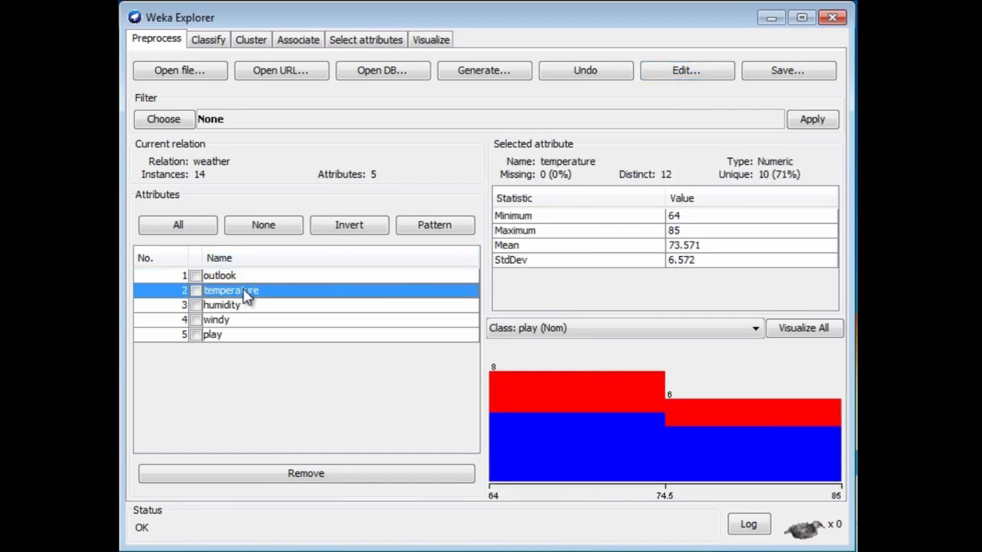
{"action": "mouse_move", "coordinate": [253, 295]}
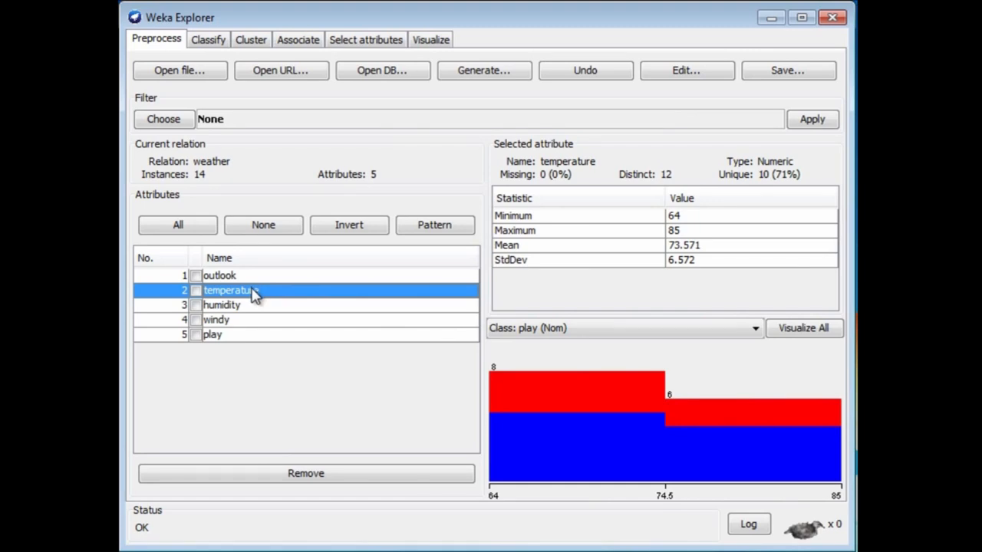
{"action": "mouse_move", "coordinate": [237, 315]}
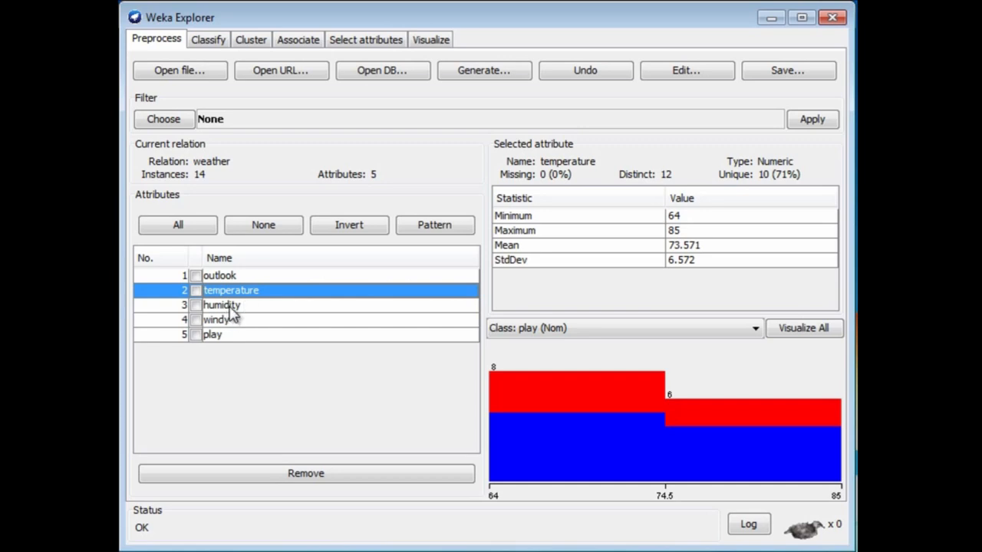
{"action": "left_click", "coordinate": [222, 304]}
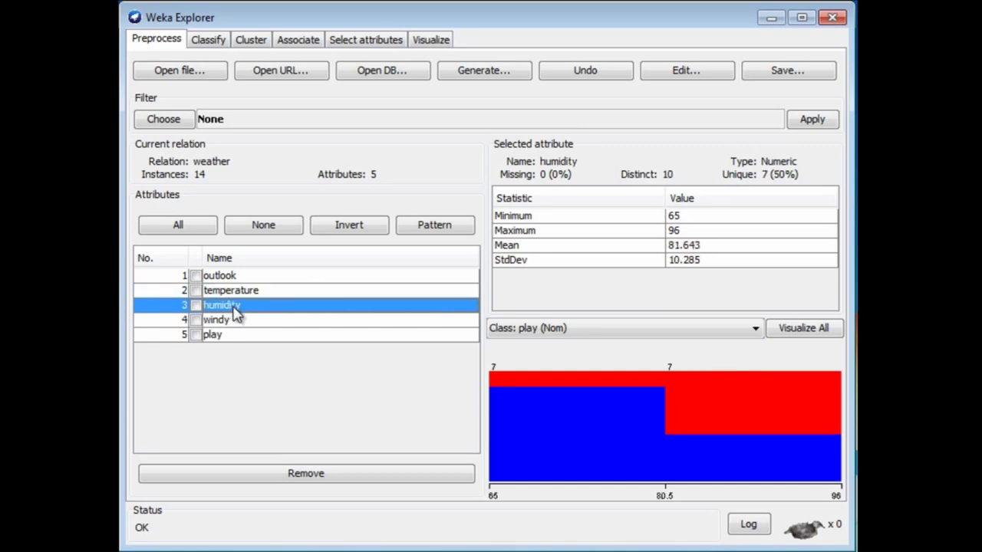
{"action": "mouse_move", "coordinate": [267, 339]}
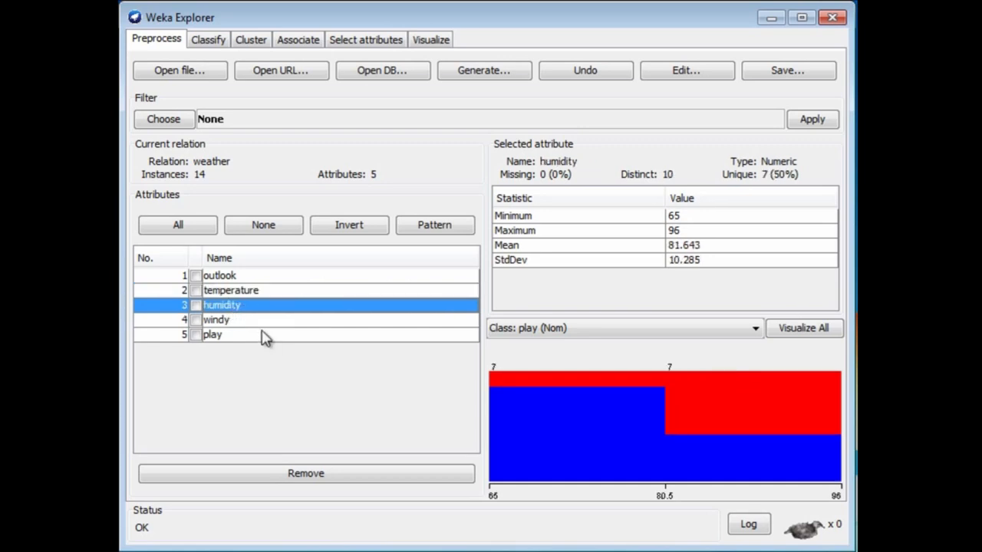
{"action": "mouse_move", "coordinate": [264, 341]}
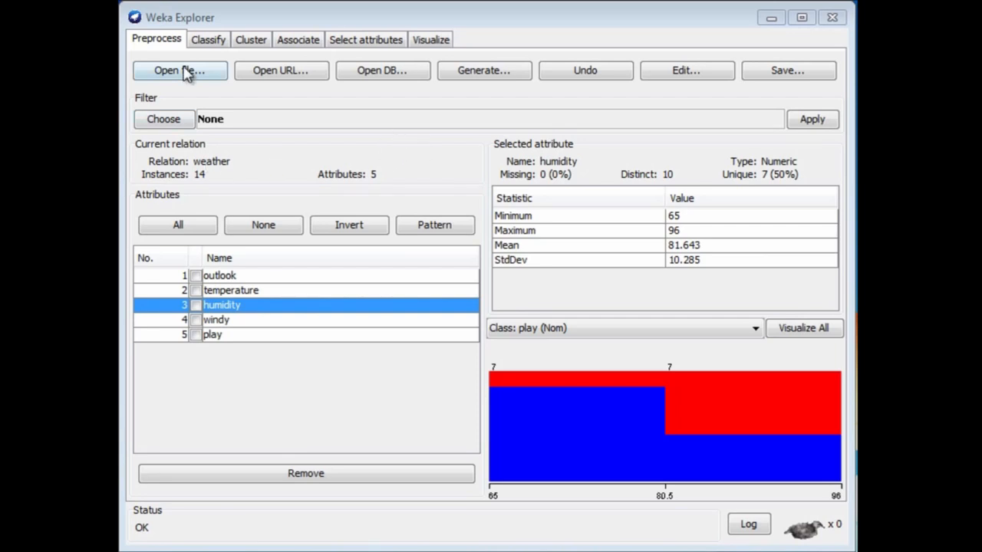
- Load glass.arff (214 instances, 10 attributes) and show the Type attribute's seven class counts
{"action": "left_click", "coordinate": [179, 71]}
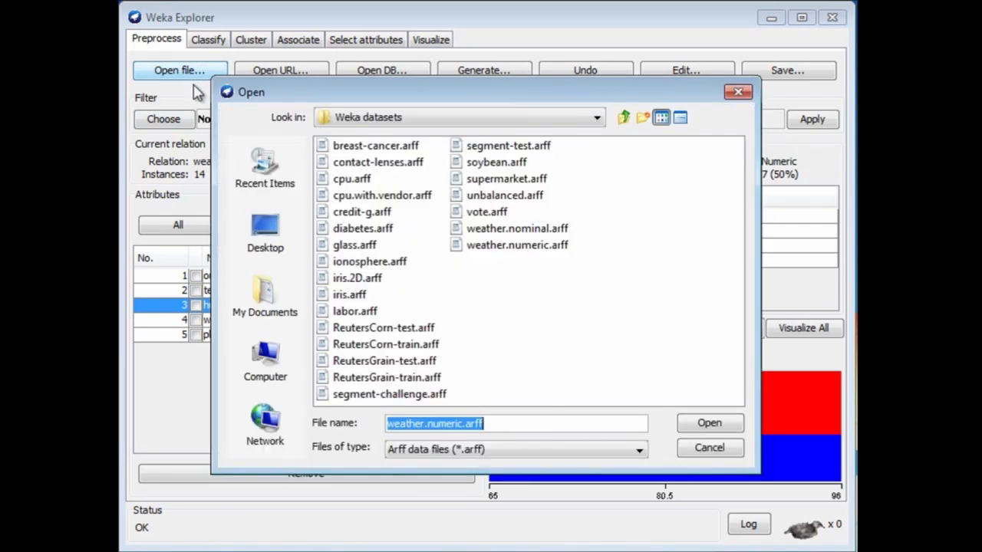
{"action": "left_click", "coordinate": [354, 246]}
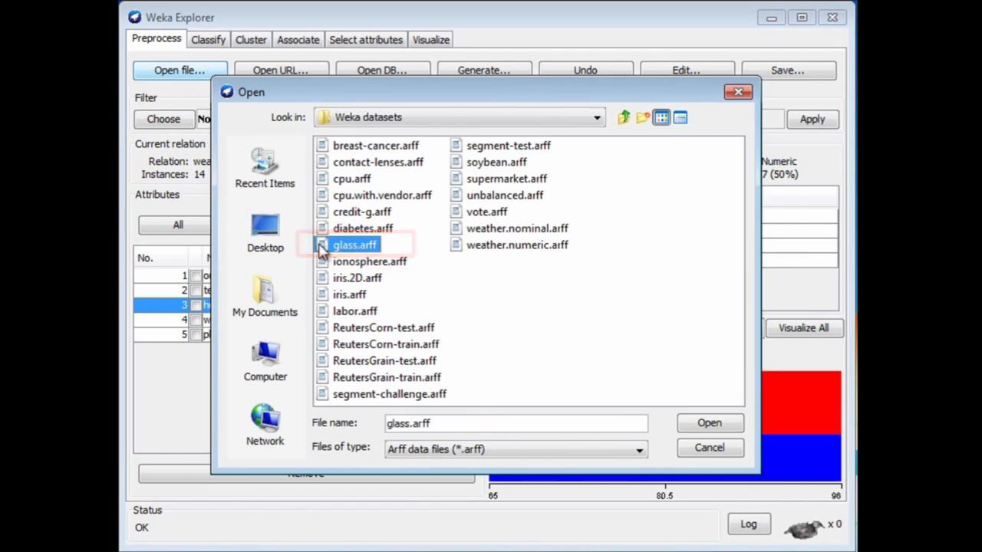
{"action": "left_click", "coordinate": [709, 423]}
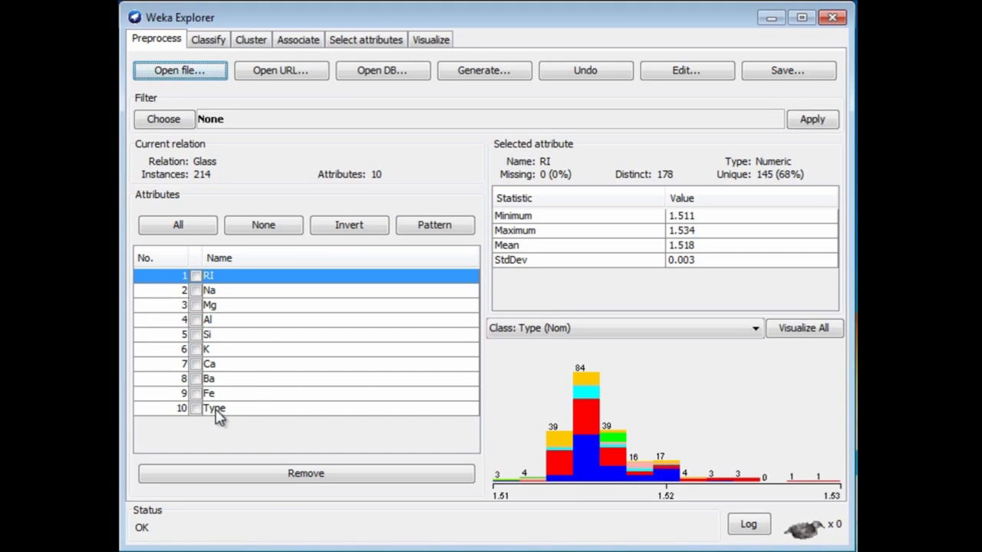
{"action": "left_click", "coordinate": [215, 408]}
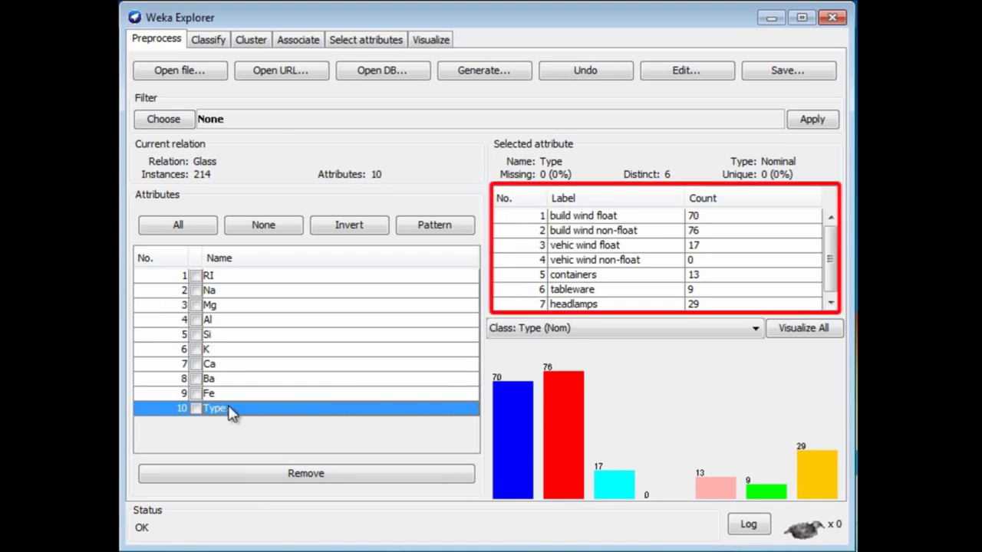
{"action": "mouse_move", "coordinate": [245, 408]}
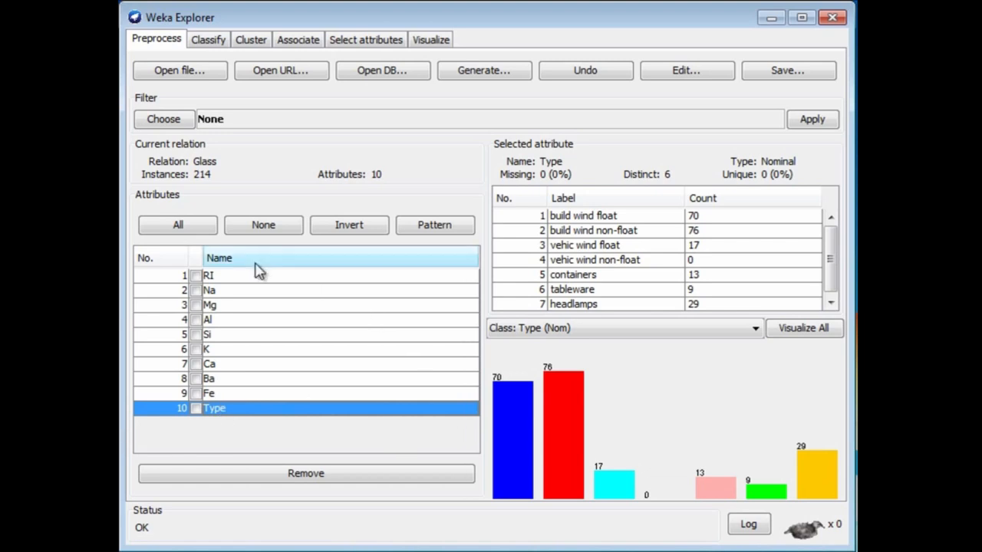
- Show the RI attribute's statistics: range 1.511–1.534, mean 1.518, 178 distinct values
{"action": "left_click", "coordinate": [208, 275]}
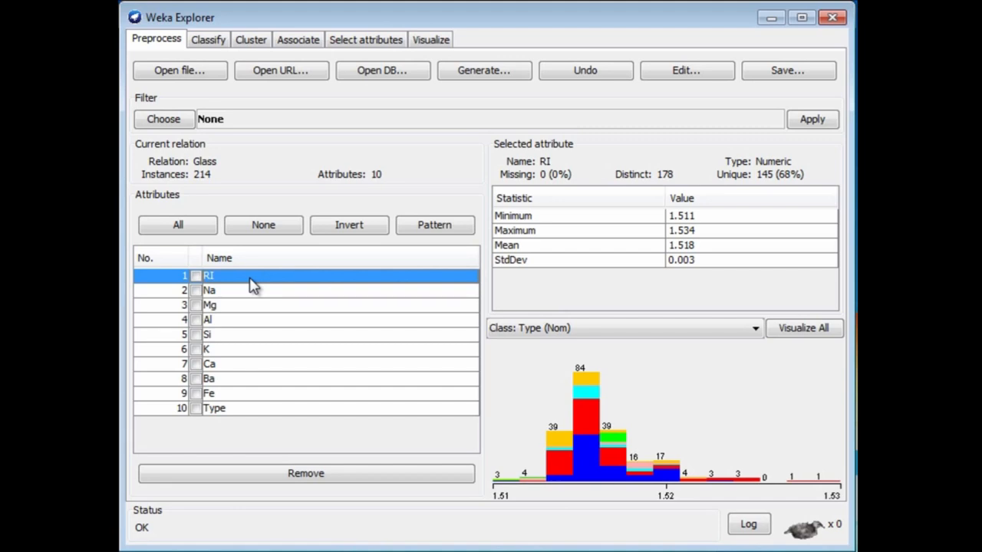
{"action": "mouse_move", "coordinate": [233, 310]}
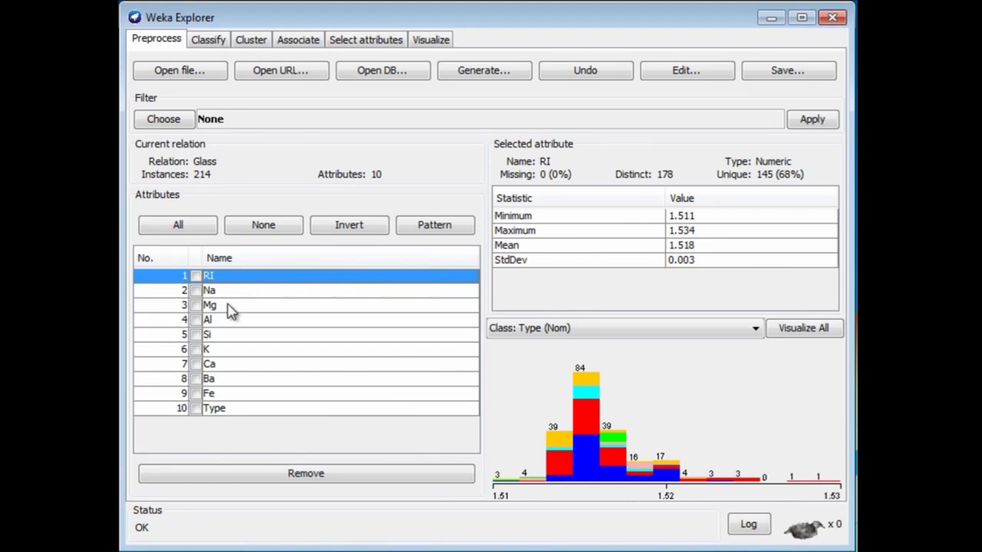
{"action": "mouse_move", "coordinate": [739, 221]}
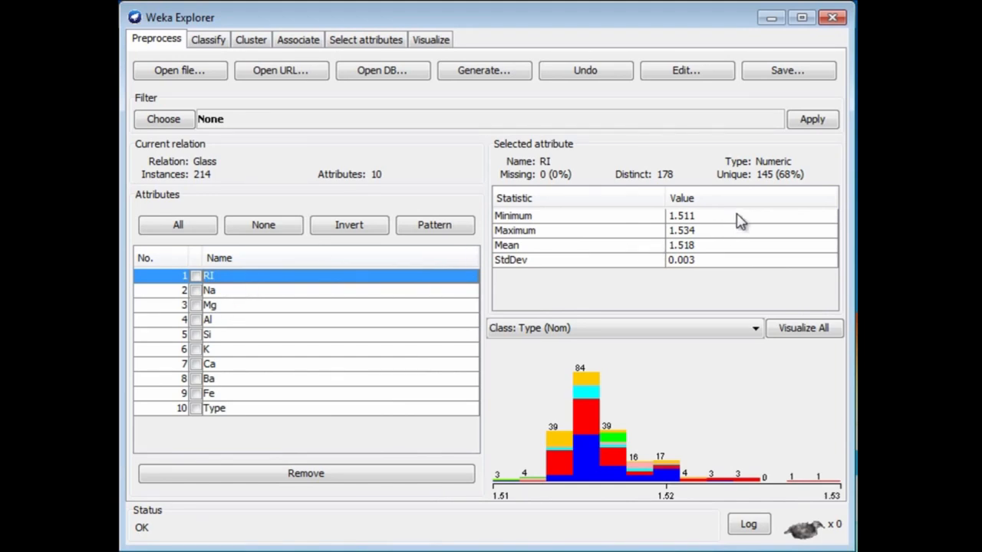
{"action": "mouse_move", "coordinate": [744, 242]}
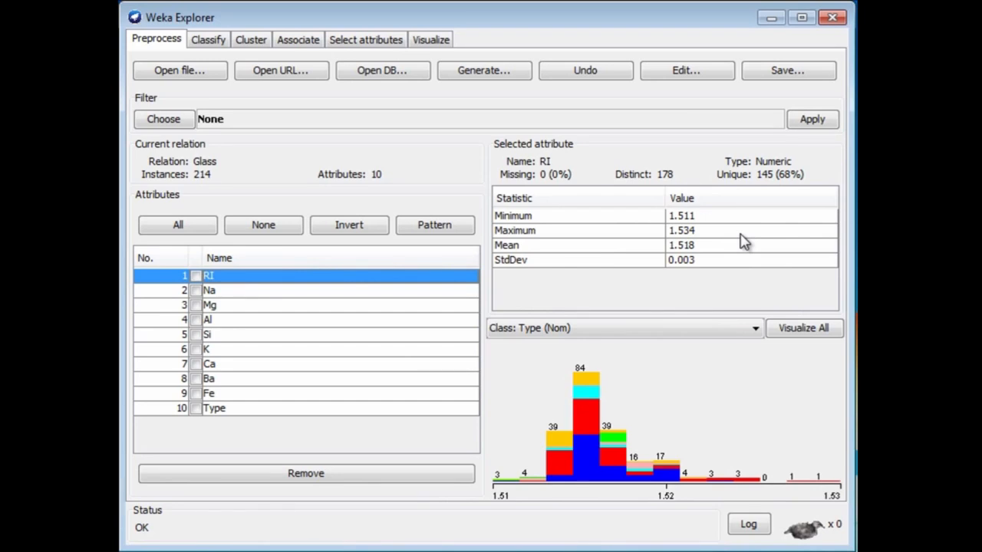
{"action": "mouse_move", "coordinate": [310, 334]}
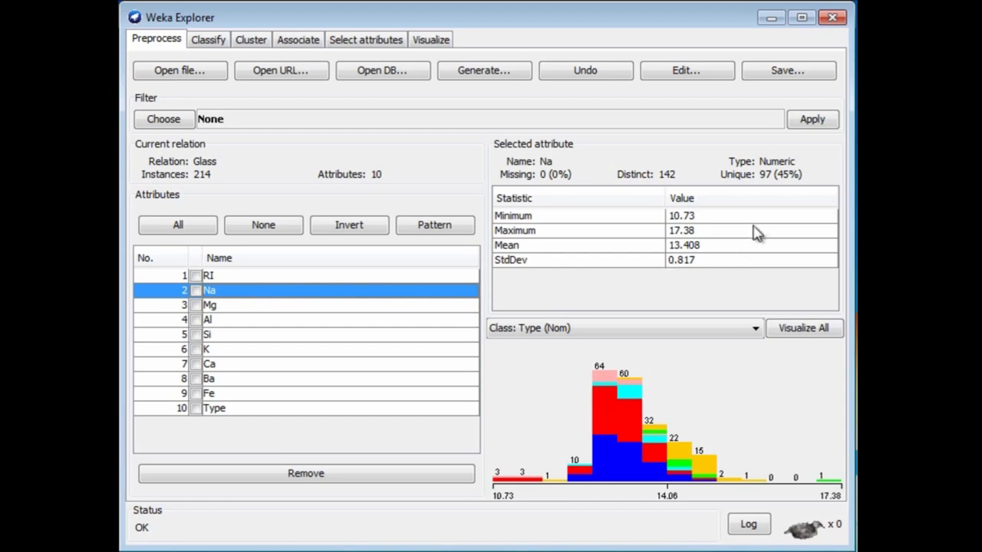
{"action": "mouse_move", "coordinate": [739, 227]}
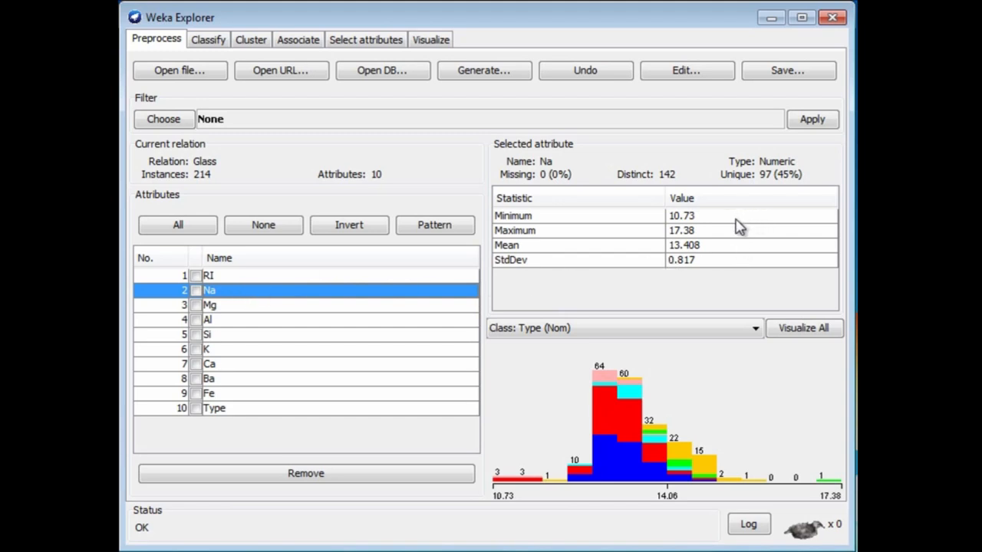
{"action": "mouse_move", "coordinate": [344, 313]}
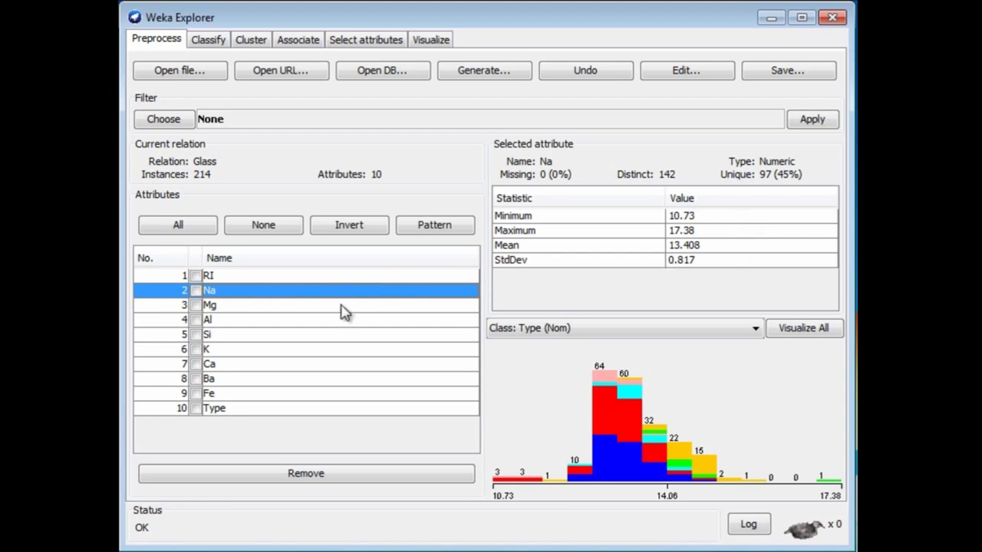
- View statistics for Mg (mean 2.685) and Si (range 69.81–75.41, mean 72.651)
{"action": "left_click", "coordinate": [208, 304]}
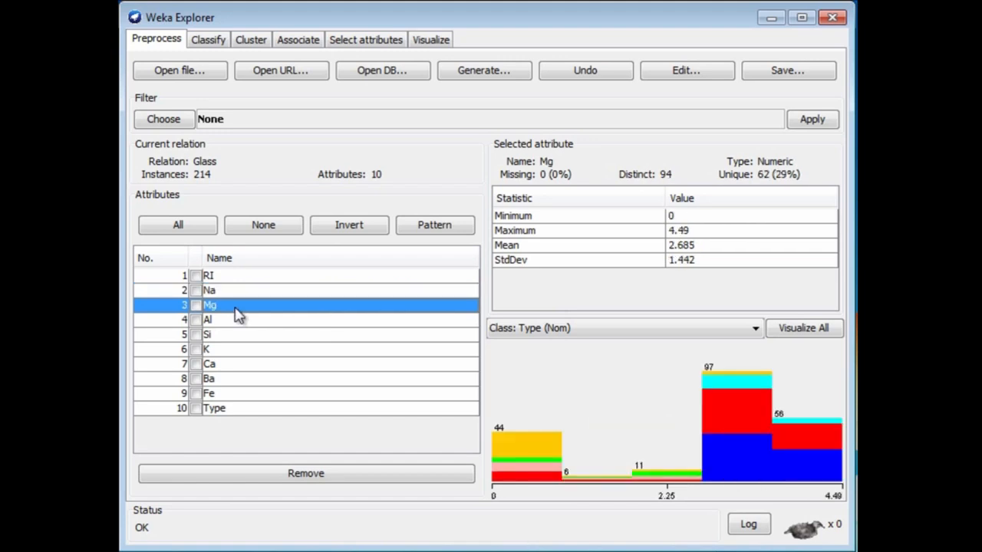
{"action": "mouse_move", "coordinate": [243, 336]}
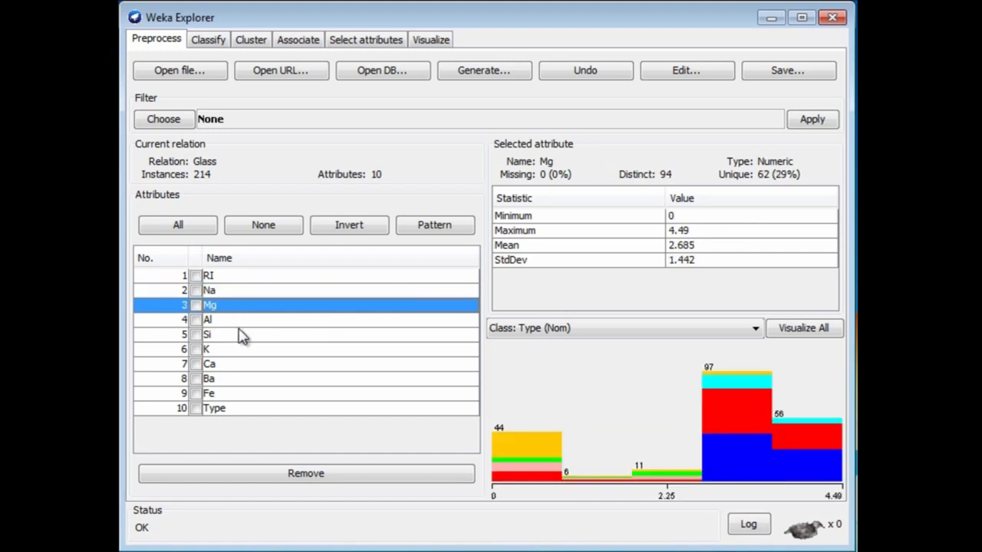
{"action": "mouse_move", "coordinate": [243, 363]}
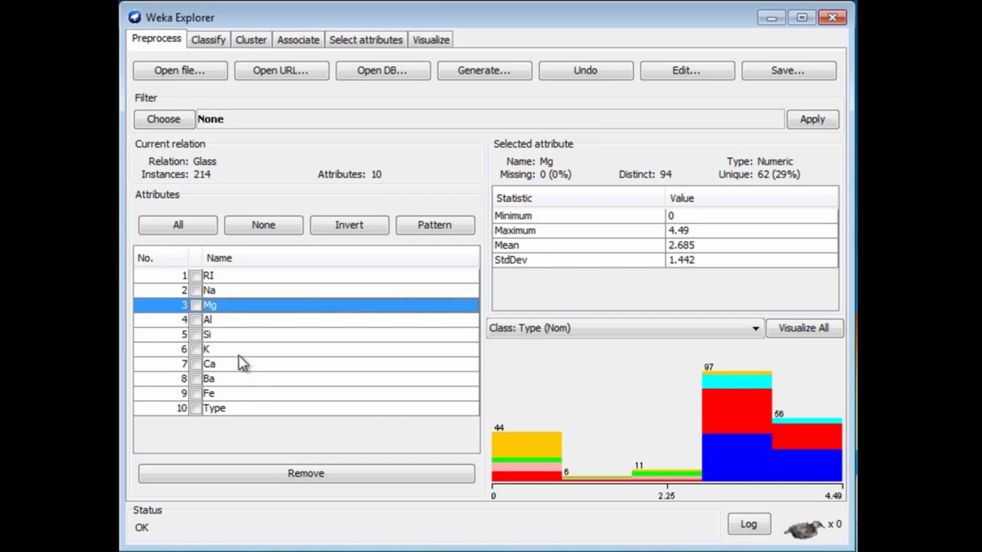
{"action": "left_click", "coordinate": [207, 334]}
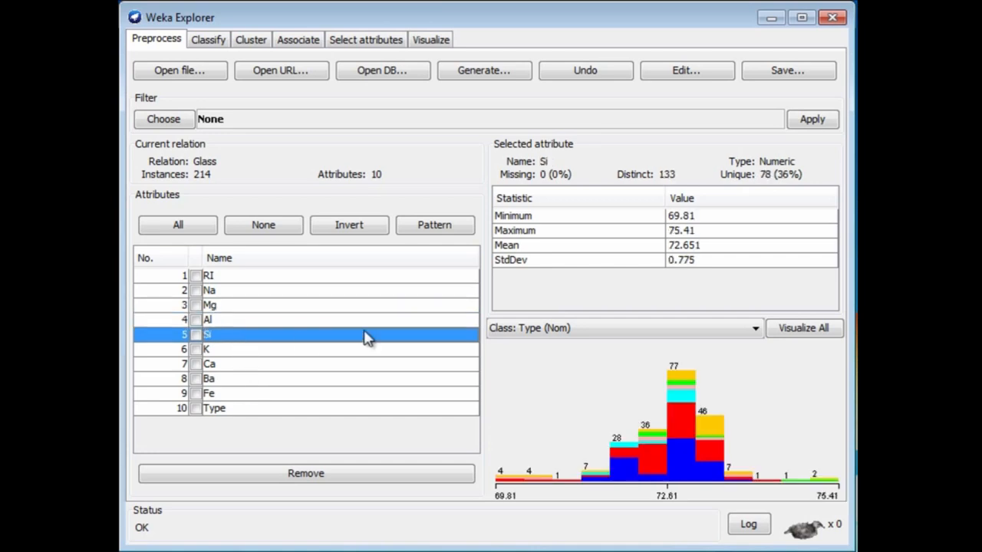
{"action": "mouse_move", "coordinate": [780, 230]}
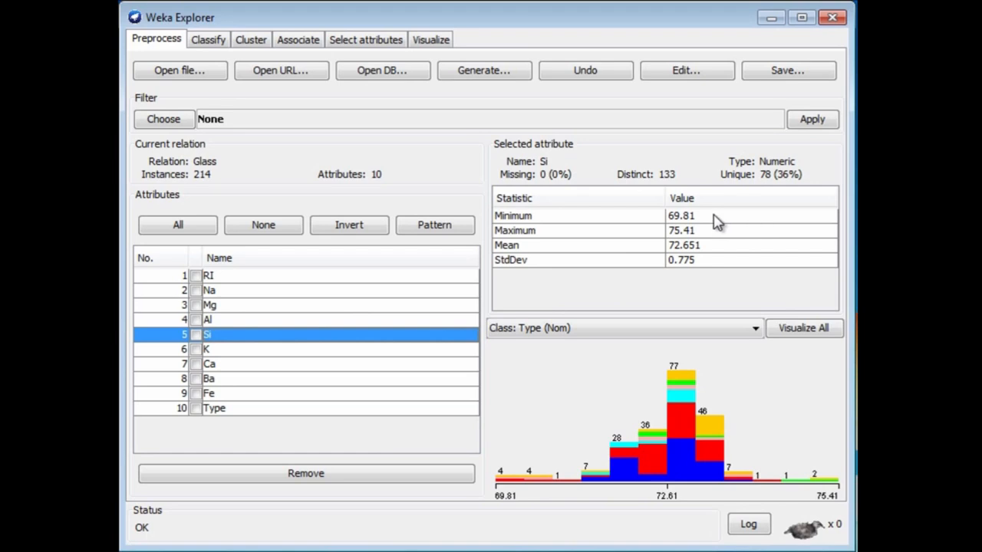
{"action": "mouse_move", "coordinate": [694, 223]}
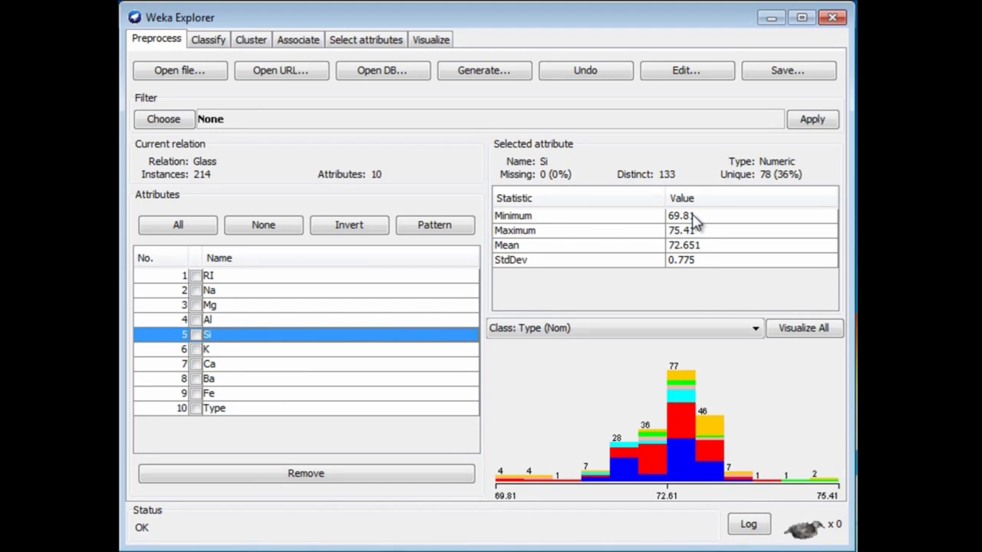
{"action": "mouse_move", "coordinate": [687, 244]}
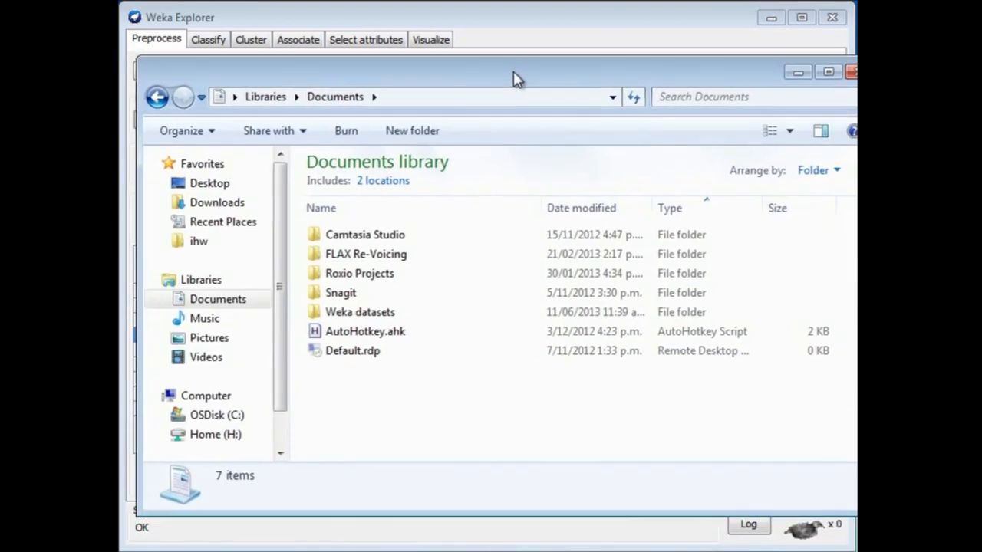
{"action": "mouse_move", "coordinate": [359, 310]}
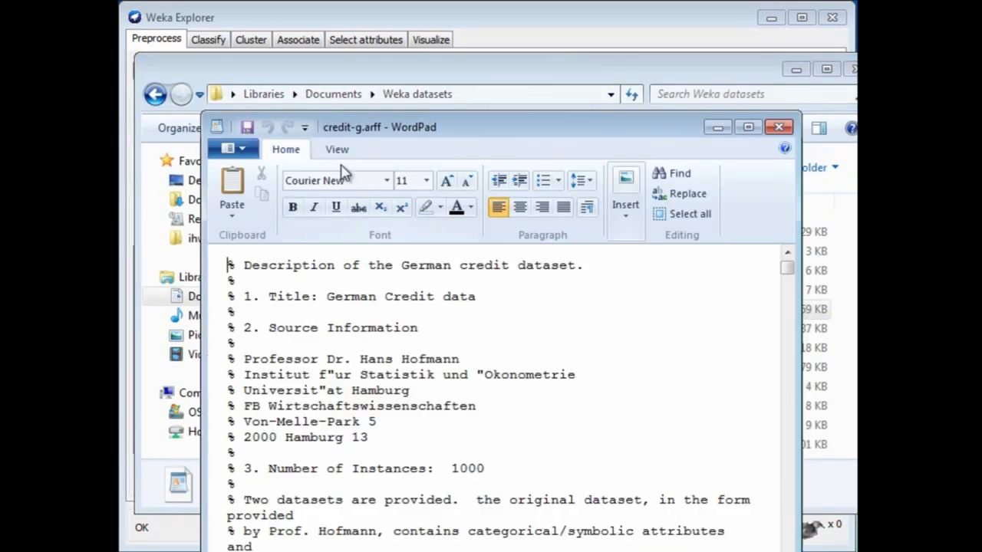
- Close the mistakenly opened credit-g file and open glass.arff in WordPad
{"action": "left_click", "coordinate": [779, 125]}
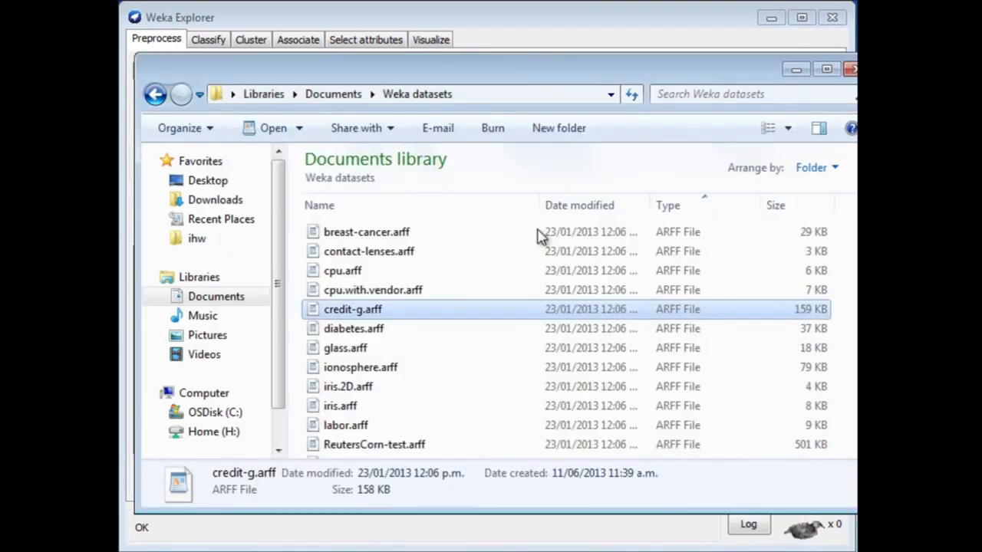
{"action": "left_click", "coordinate": [359, 367]}
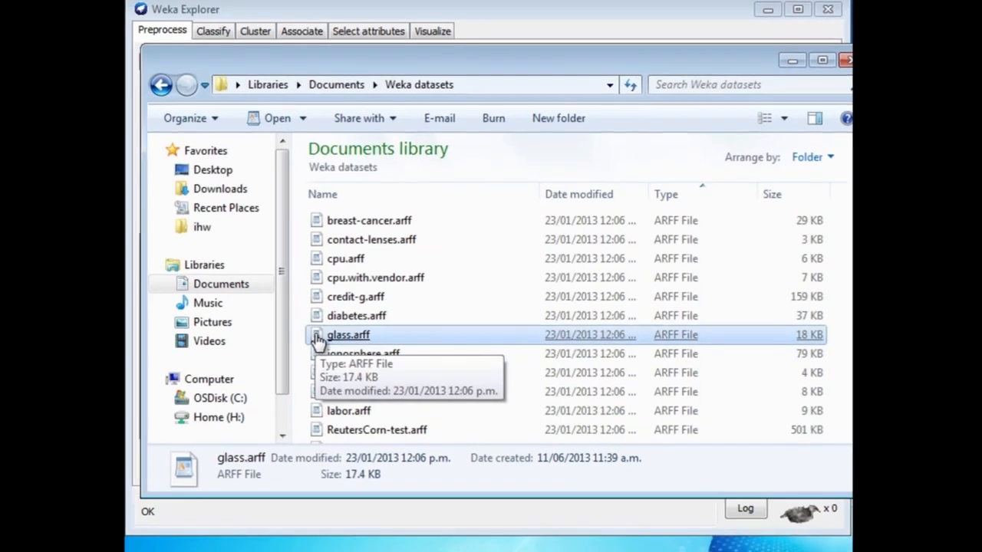
{"action": "double_click", "coordinate": [346, 334]}
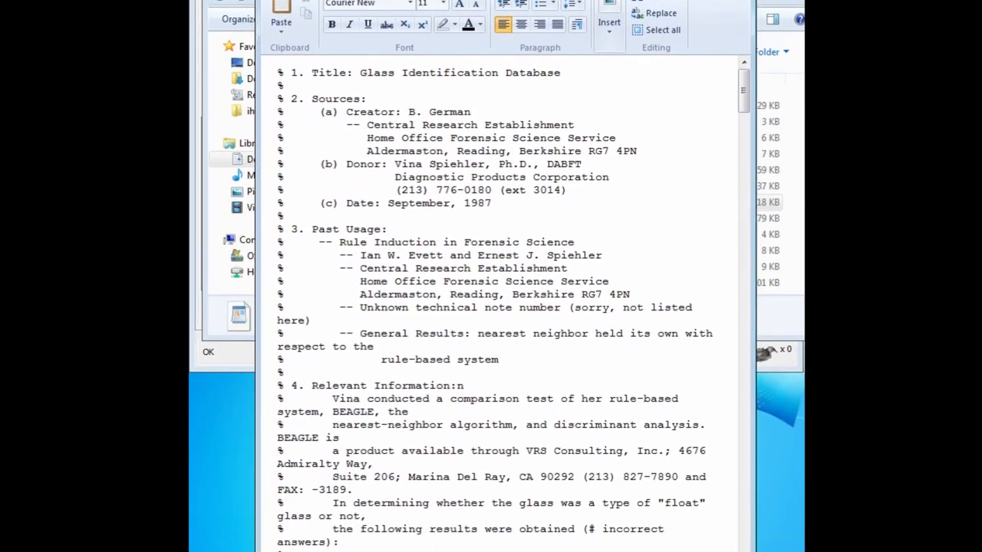
{"action": "scroll", "scroll_direction": "down", "scroll_amount": 3}
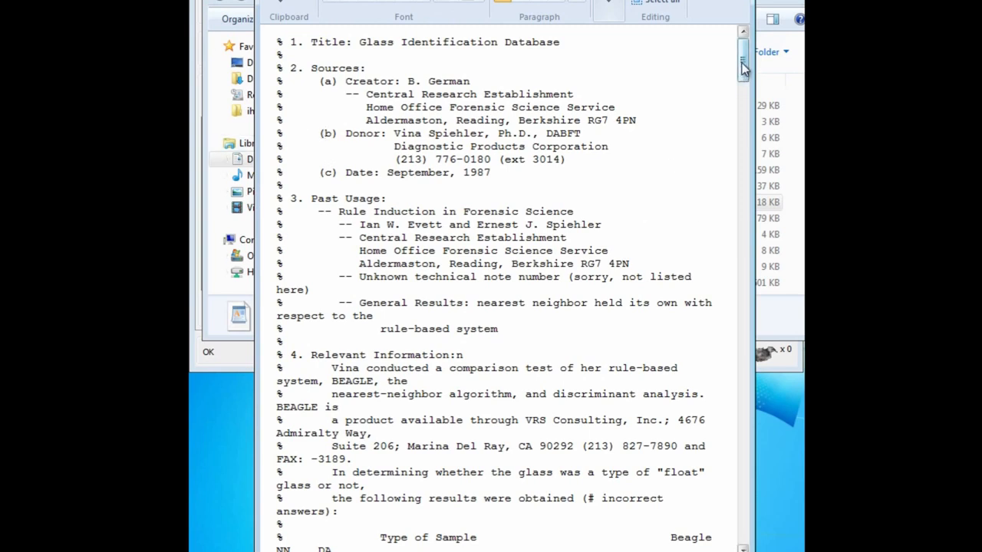
{"action": "scroll", "scroll_direction": "down", "scroll_amount": 3}
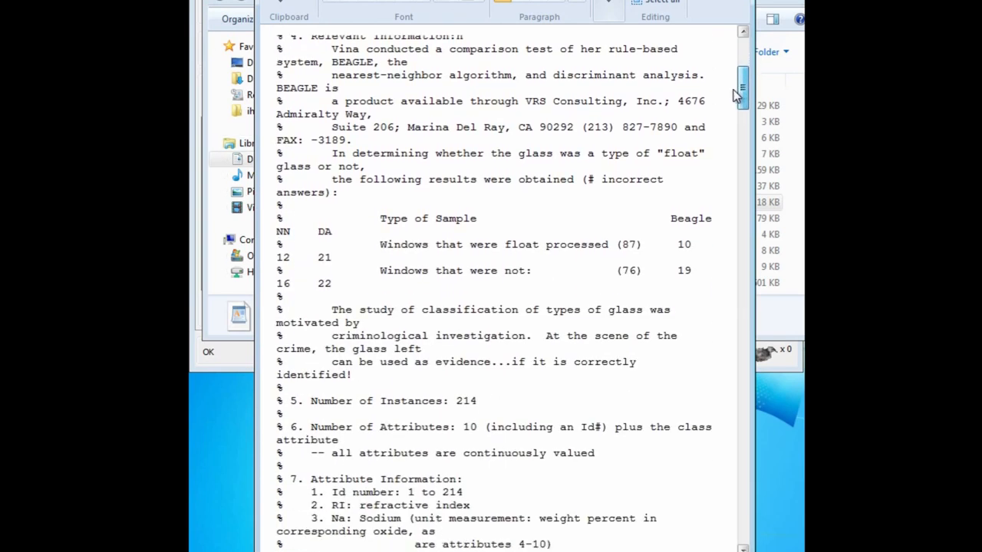
{"action": "scroll", "scroll_direction": "down", "scroll_amount": 3}
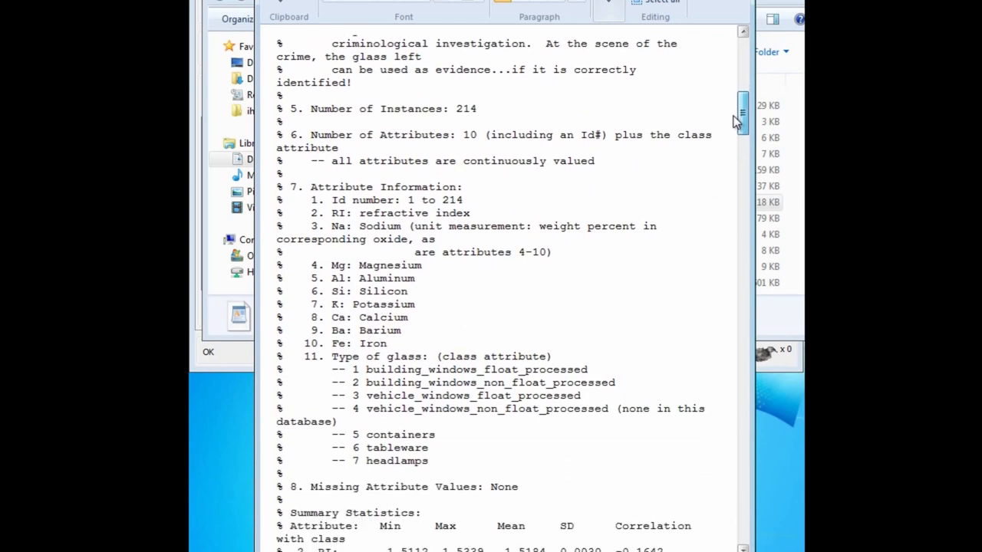
{"action": "scroll", "scroll_direction": "down", "scroll_amount": 3}
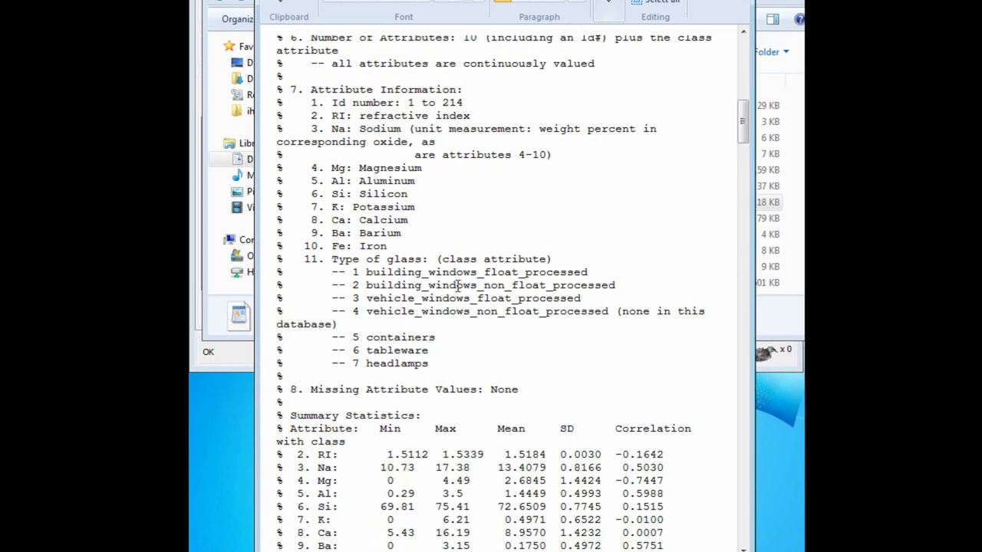
{"action": "mouse_move", "coordinate": [703, 250]}
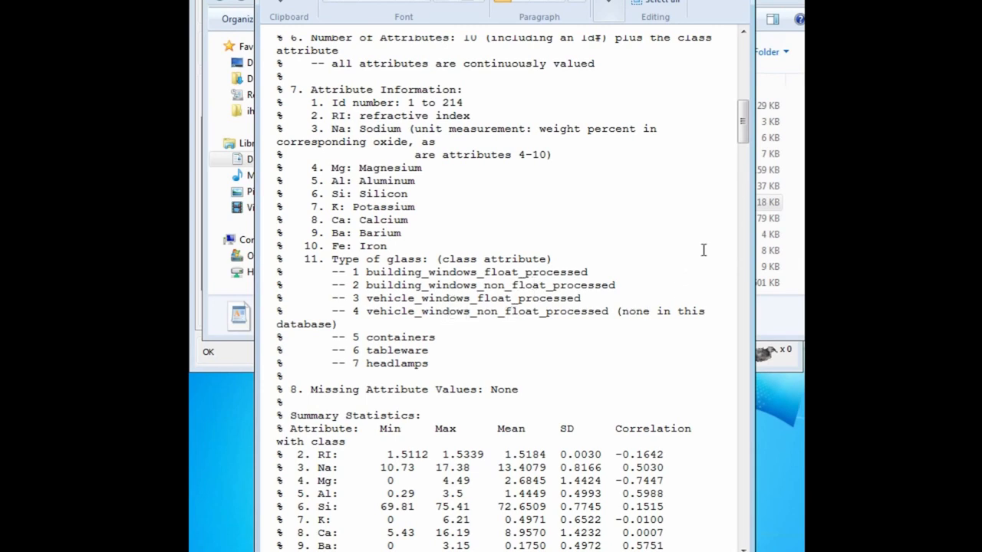
{"action": "mouse_move", "coordinate": [652, 218]}
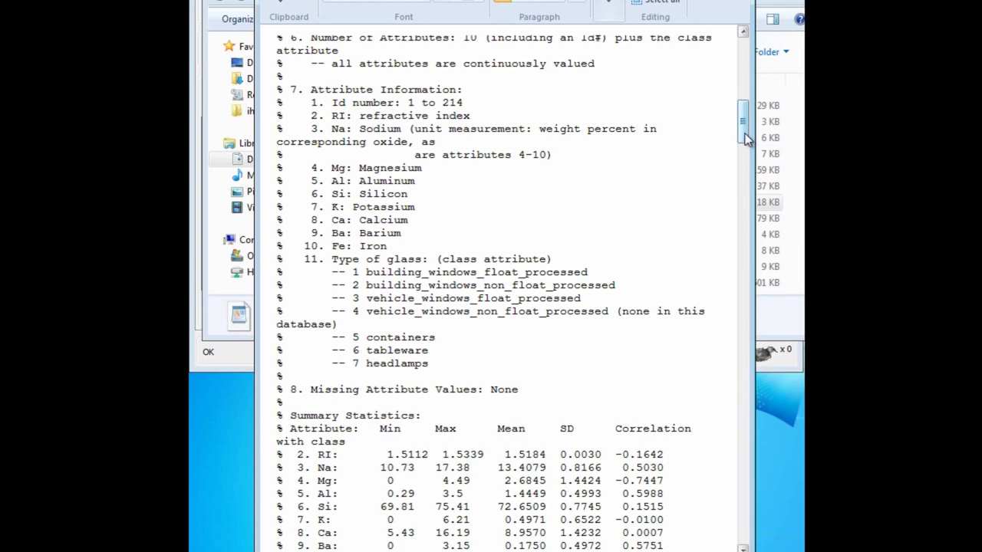
{"action": "left_click_drag", "start_coordinate": [743, 123], "coordinate": [743, 165]}
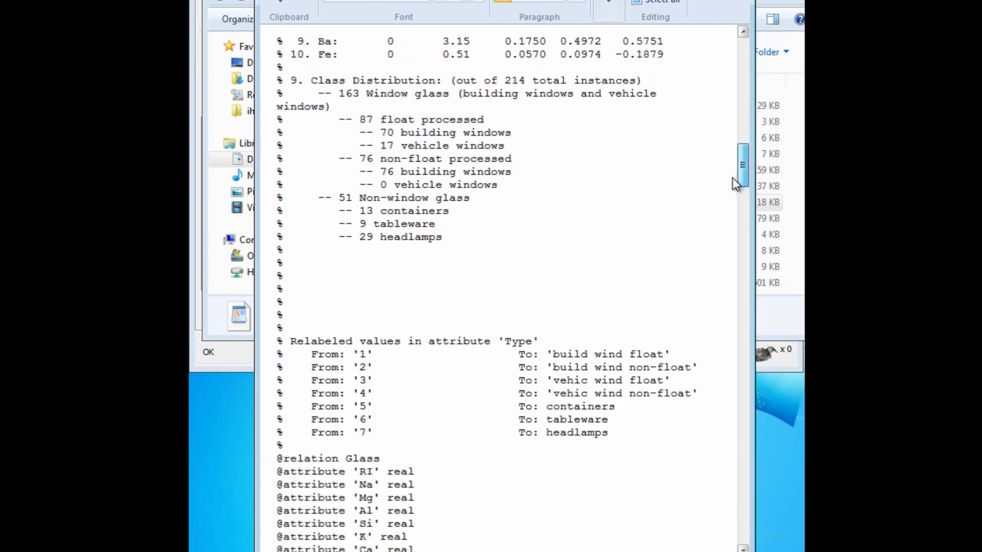
{"action": "scroll", "scroll_direction": "down", "scroll_amount": 3}
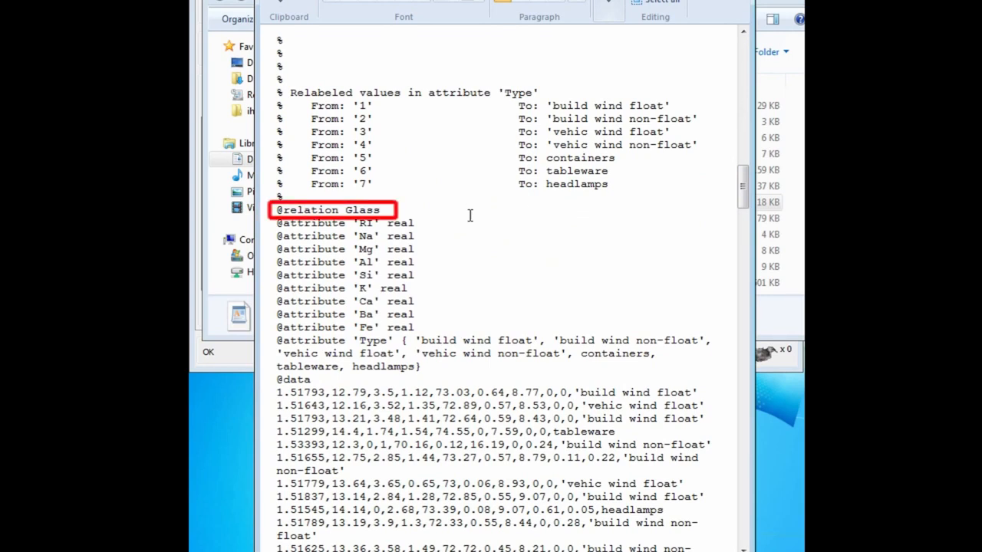
{"action": "mouse_move", "coordinate": [506, 223]}
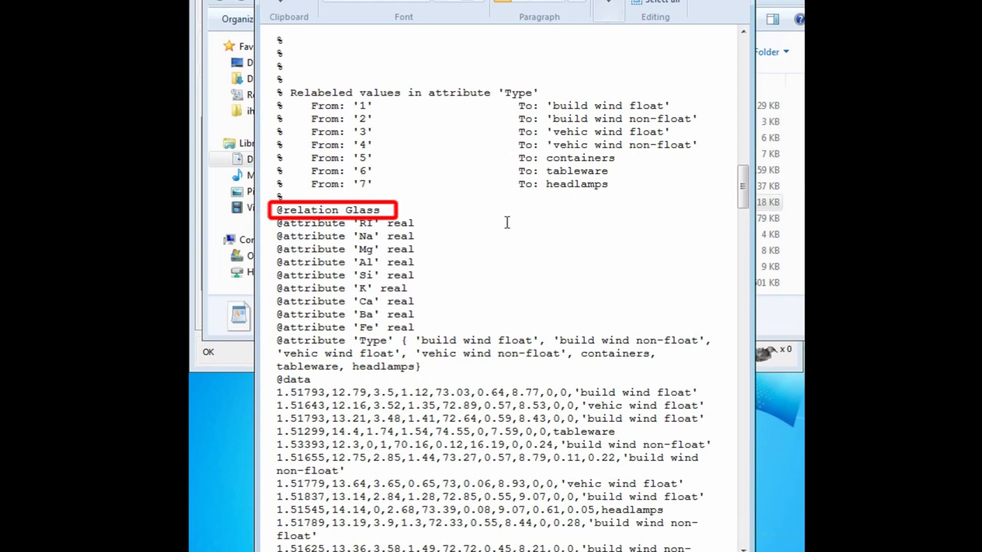
{"action": "mouse_move", "coordinate": [405, 224]}
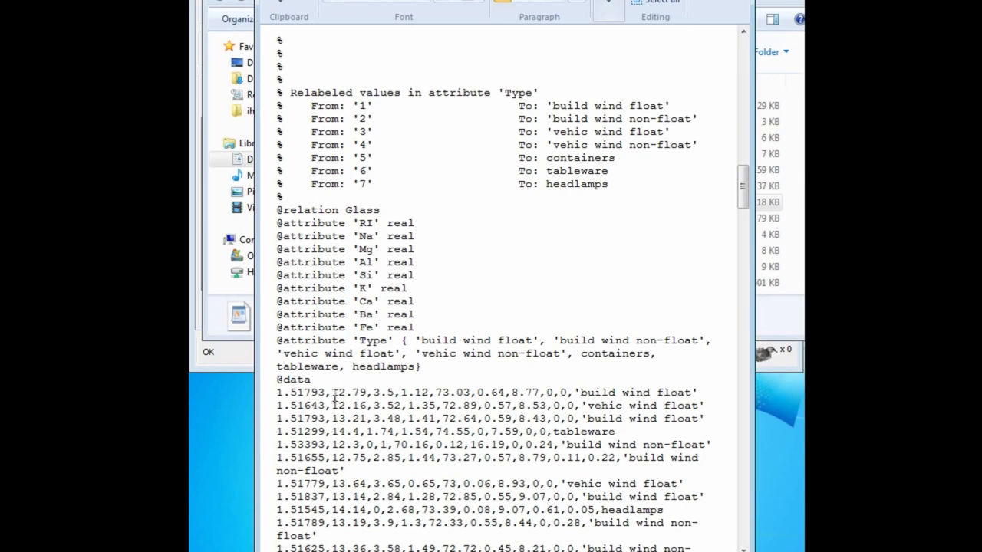
{"action": "mouse_move", "coordinate": [380, 397]}
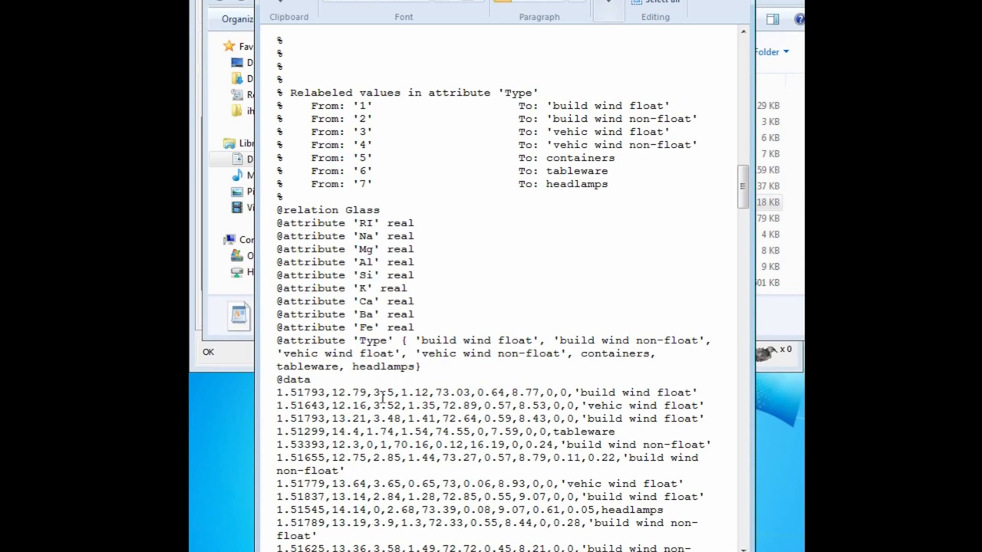
{"action": "mouse_move", "coordinate": [574, 393]}
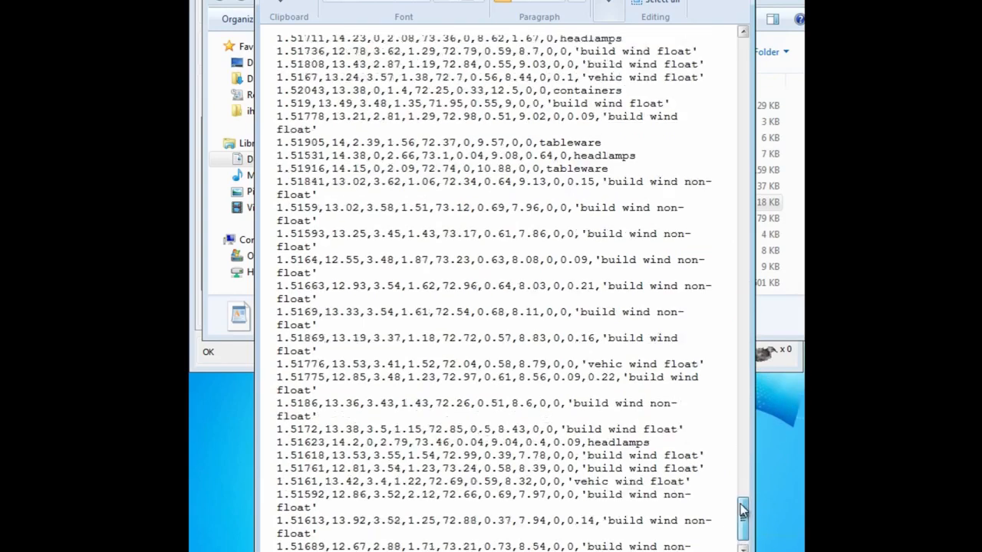
{"action": "scroll", "scroll_direction": "down", "scroll_amount": 3}
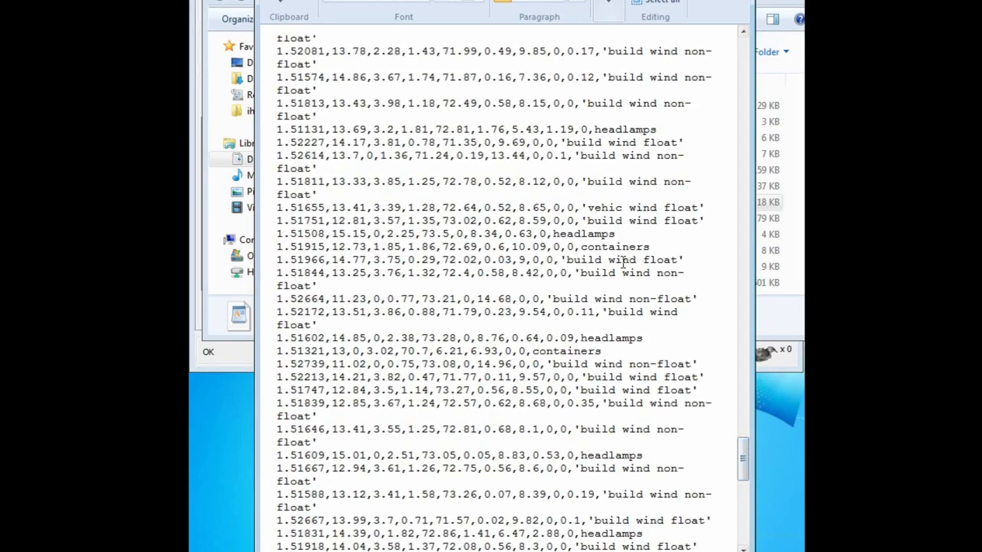
{"action": "mouse_move", "coordinate": [620, 286]}
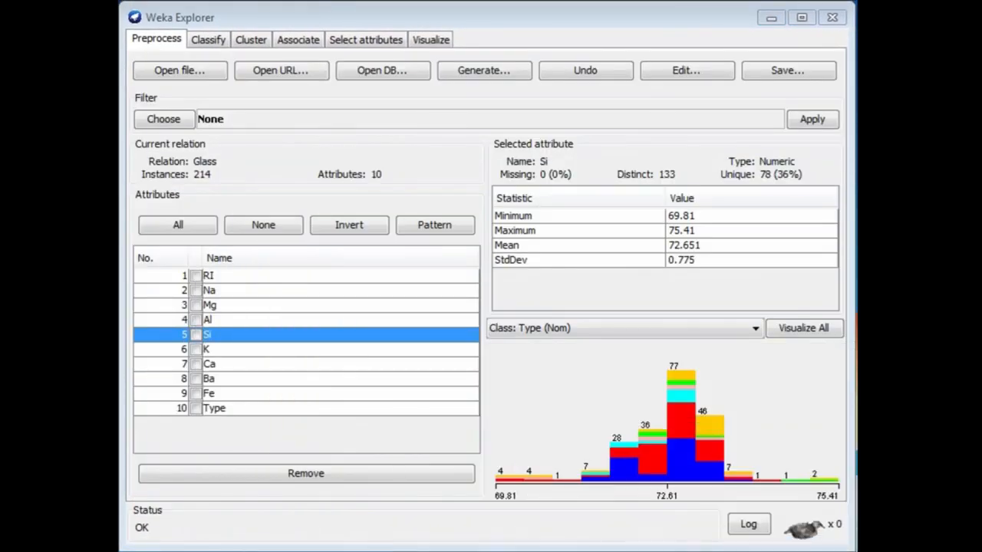
{"action": "mouse_move", "coordinate": [597, 163]}
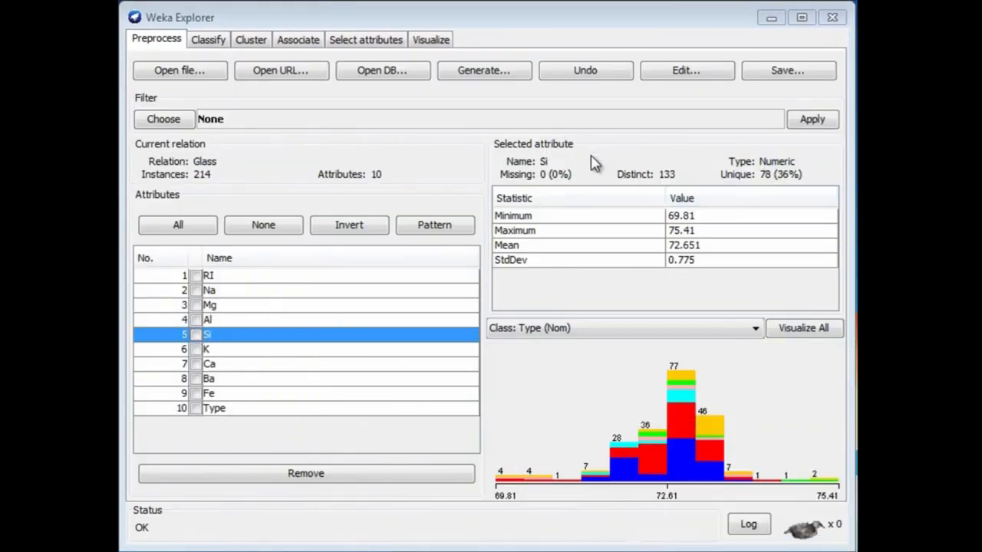
{"action": "mouse_move", "coordinate": [698, 217]}
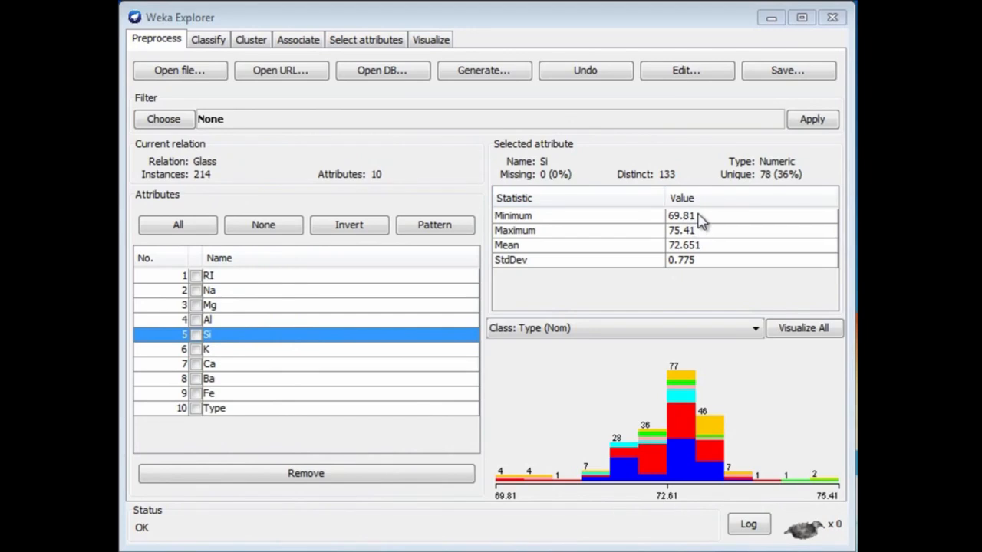
{"action": "mouse_move", "coordinate": [706, 221]}
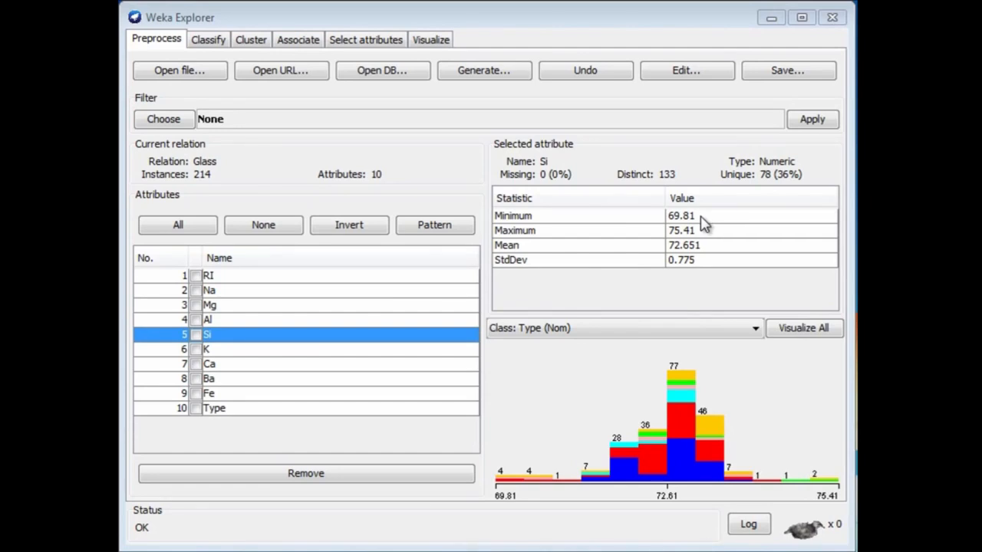
{"action": "mouse_move", "coordinate": [707, 222]}
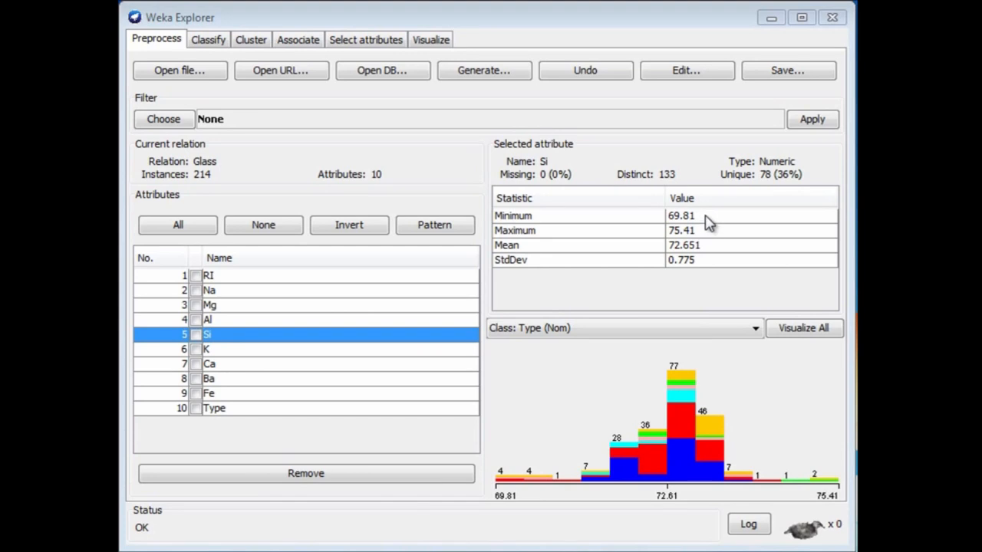
{"action": "mouse_move", "coordinate": [713, 244]}
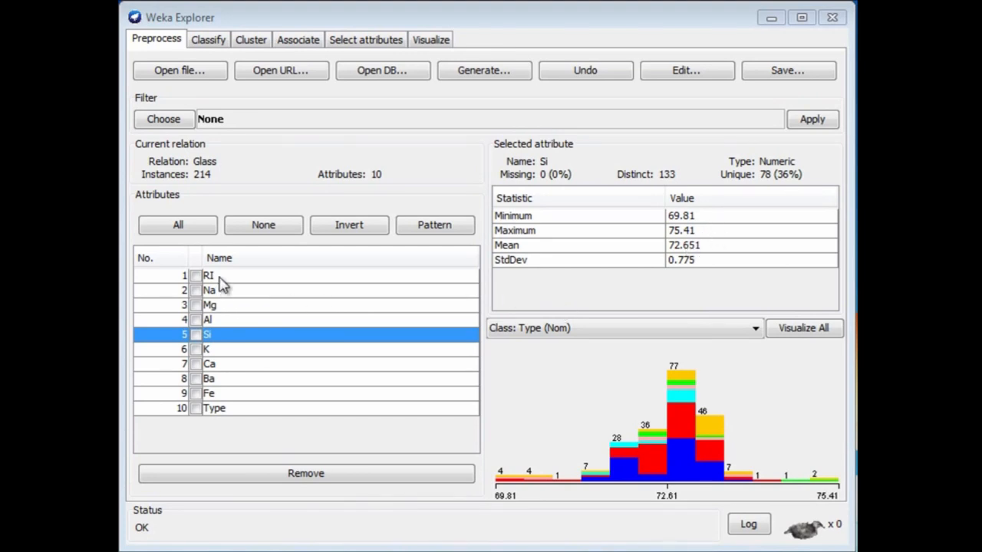
- Step through the RI, Na, Mg, Al and K attributes, ending on K (max 6.21, mean 0.497)
{"action": "left_click", "coordinate": [209, 275]}
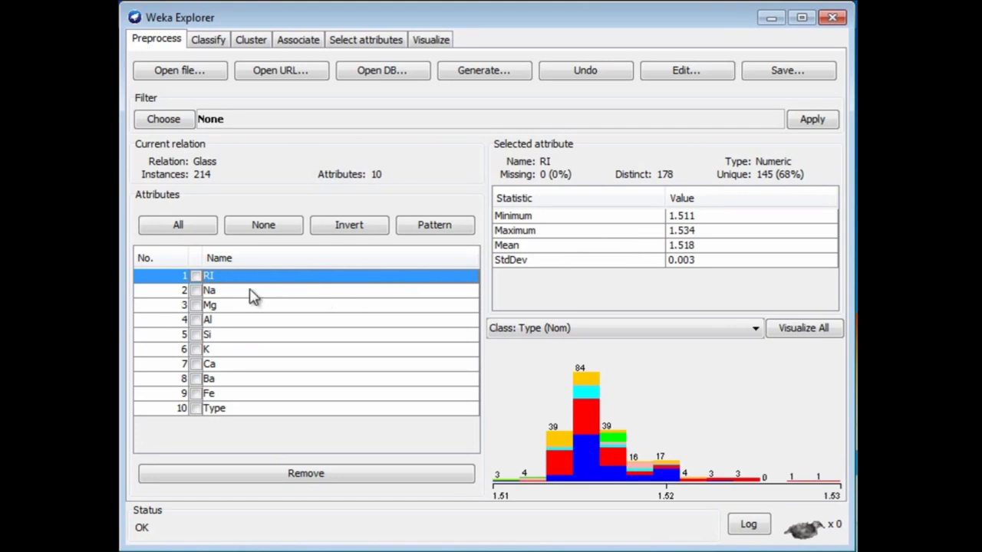
{"action": "left_click", "coordinate": [209, 290]}
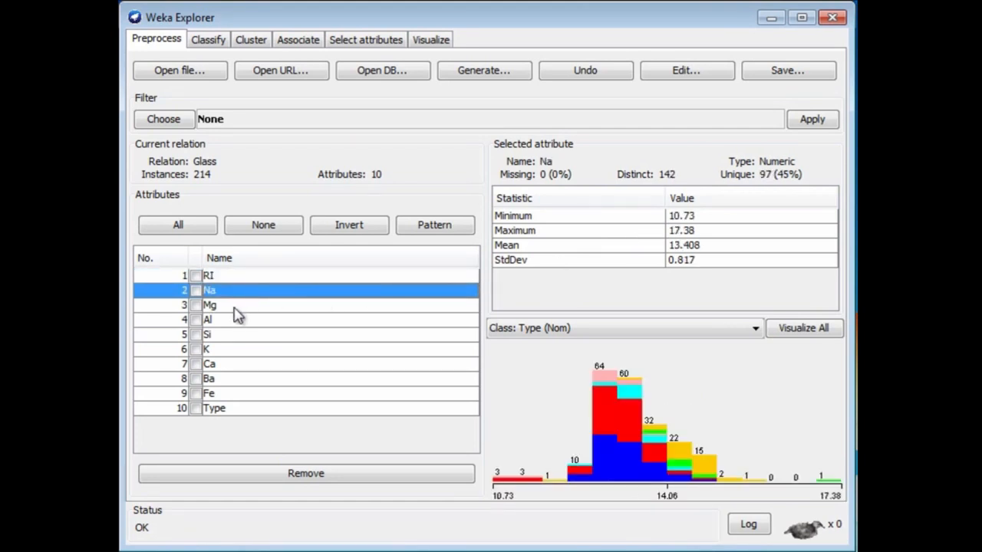
{"action": "left_click", "coordinate": [211, 304]}
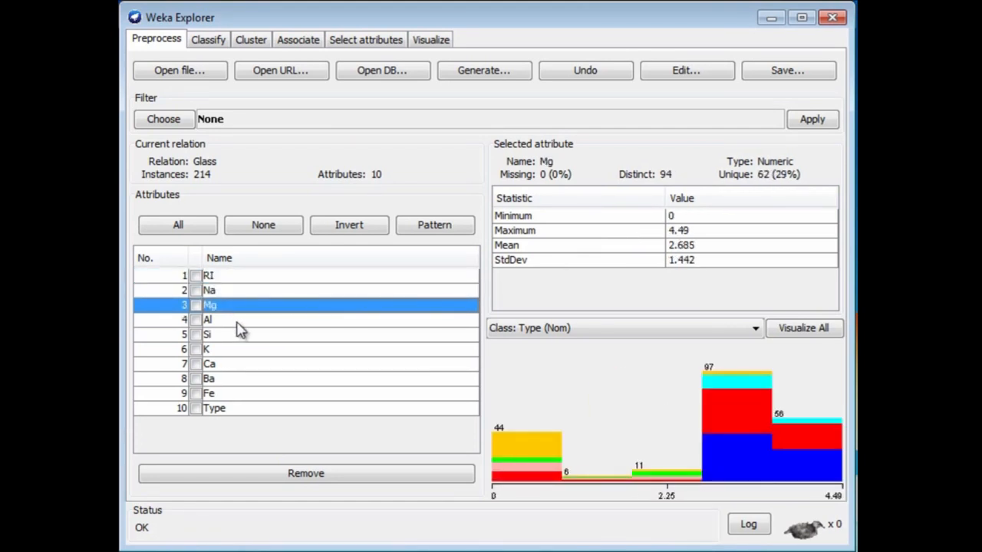
{"action": "left_click", "coordinate": [208, 319]}
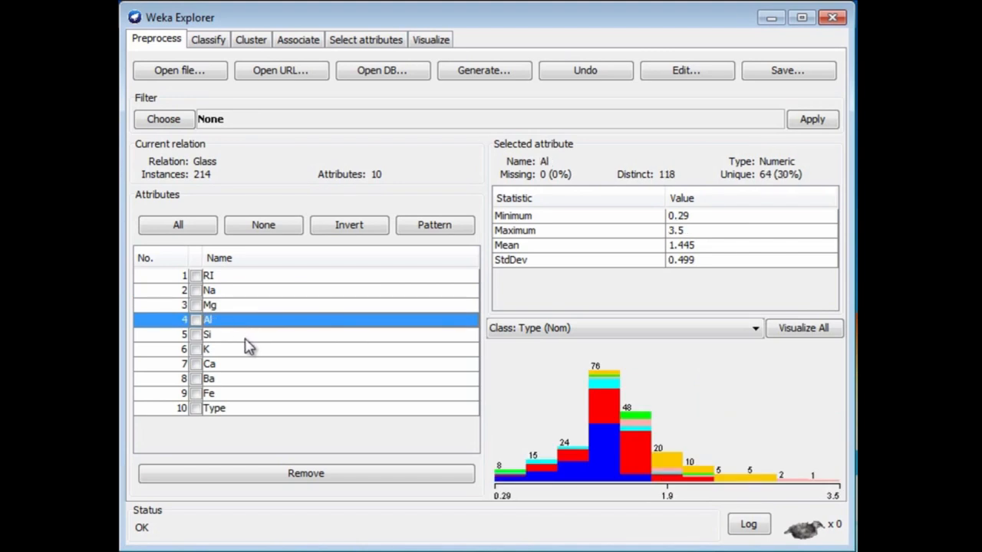
{"action": "mouse_move", "coordinate": [714, 223]}
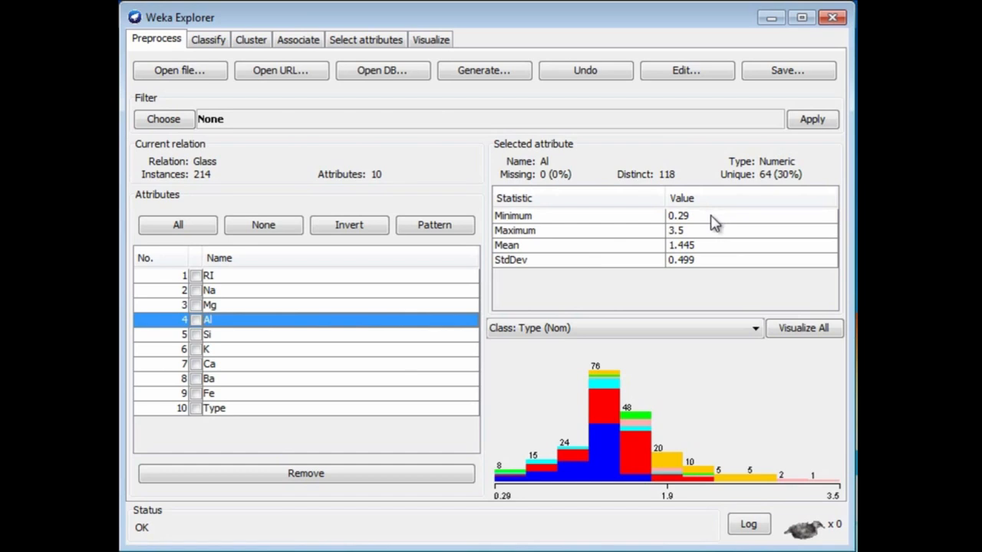
{"action": "mouse_move", "coordinate": [263, 356]}
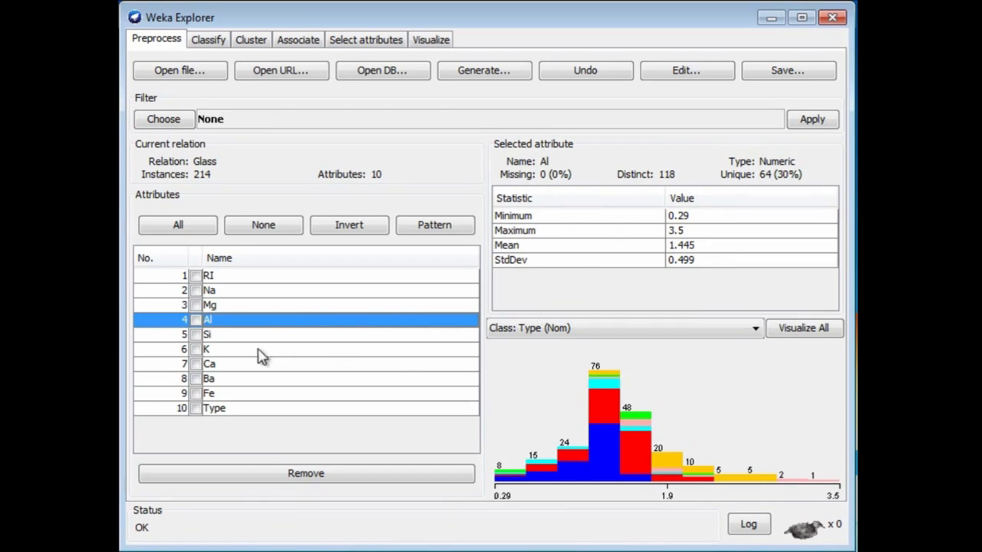
{"action": "left_click", "coordinate": [207, 350]}
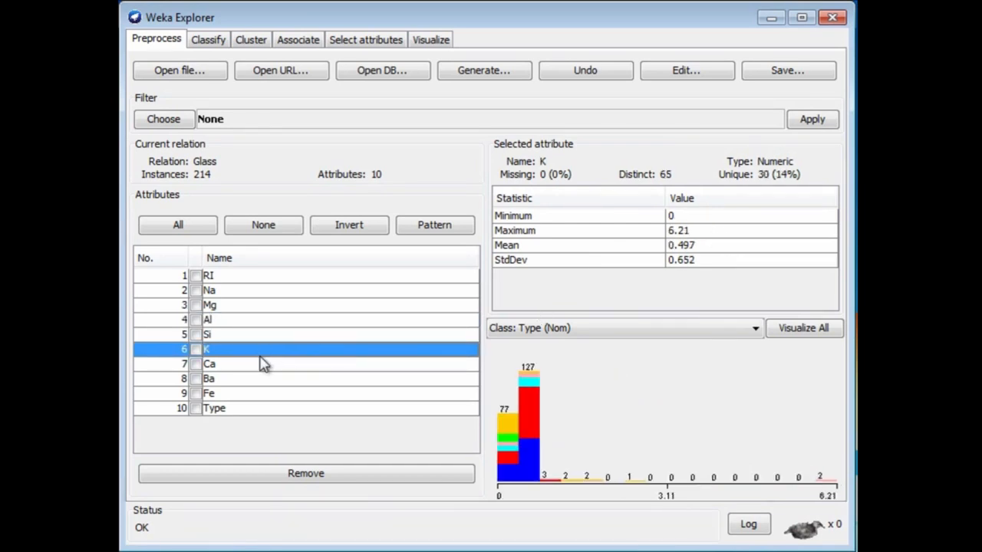
{"action": "mouse_move", "coordinate": [270, 373]}
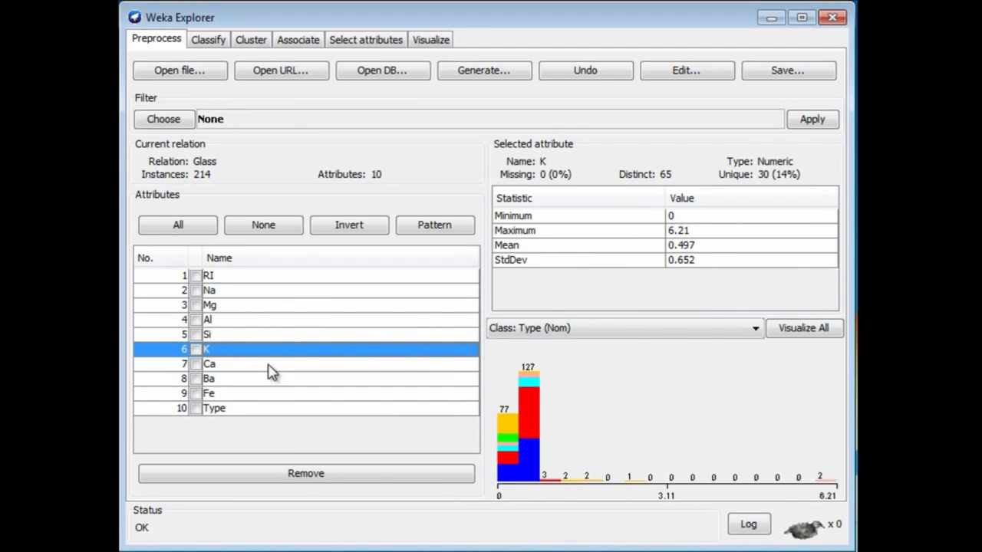